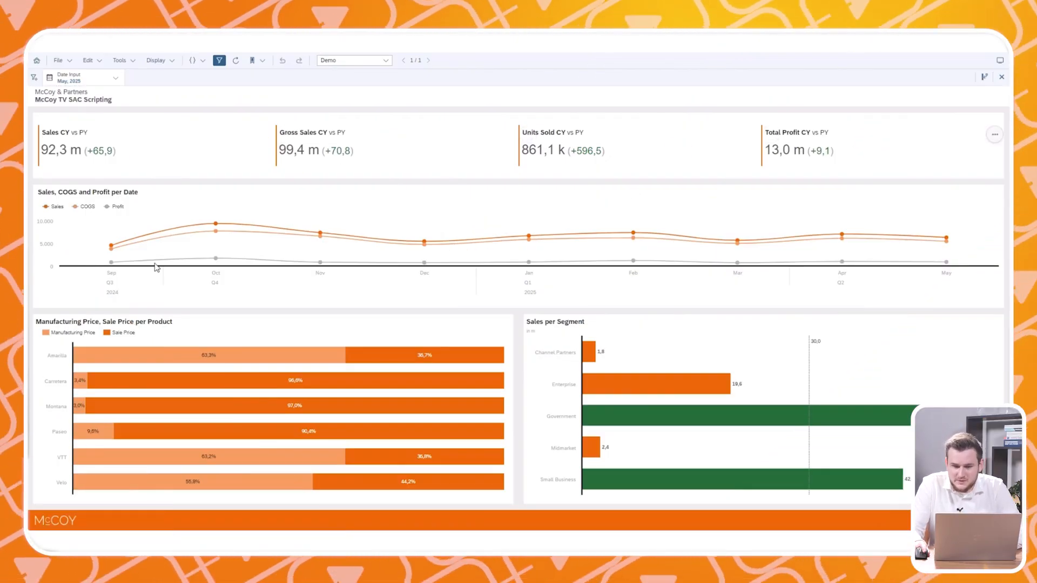
{"action": "mouse_move", "coordinate": [204, 278]}
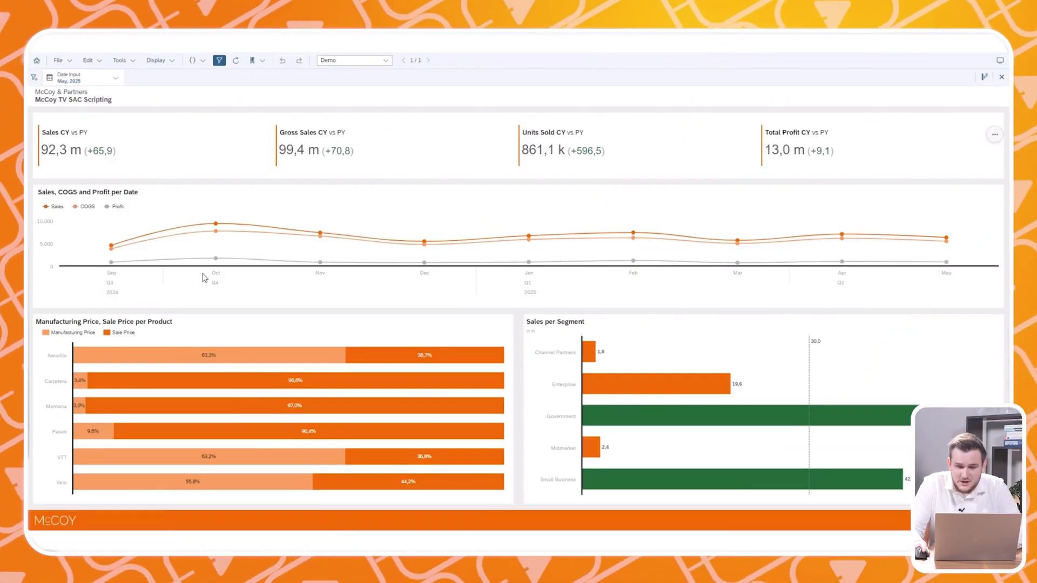
{"action": "mouse_move", "coordinate": [688, 363]}
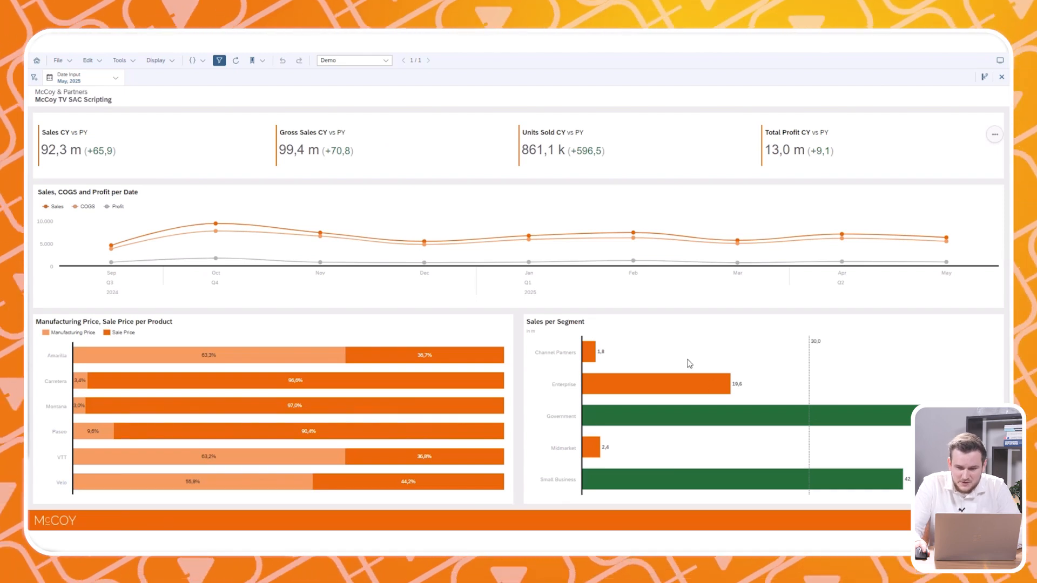
{"action": "mouse_move", "coordinate": [666, 351]}
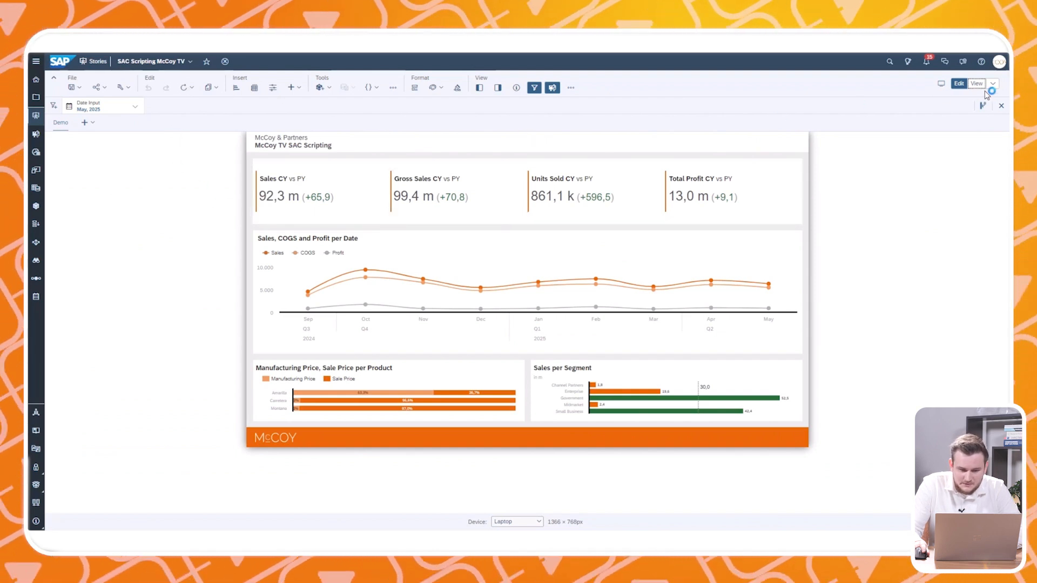
{"action": "mouse_move", "coordinate": [556, 113]}
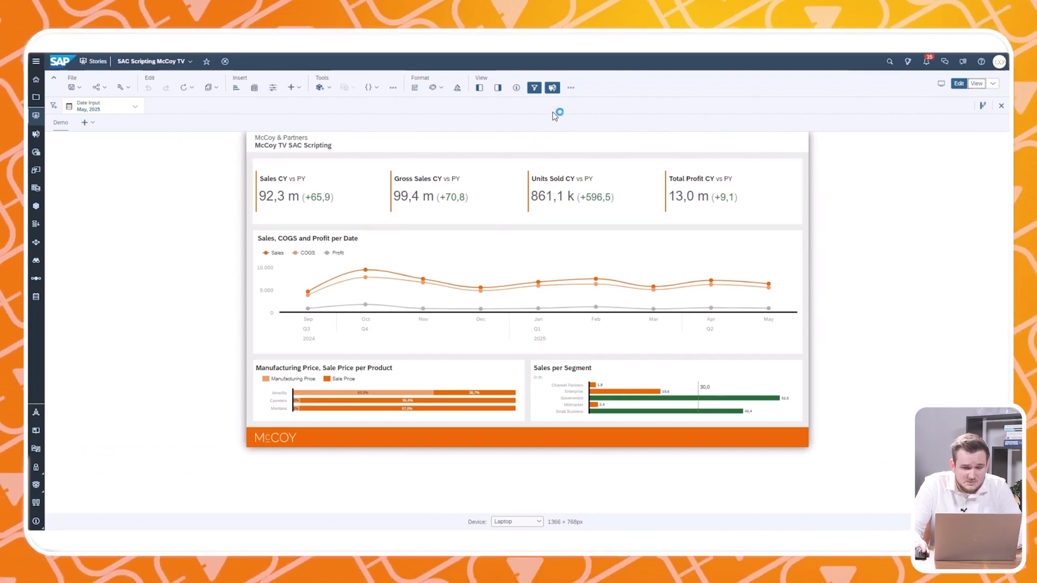
{"action": "mouse_move", "coordinate": [552, 88]}
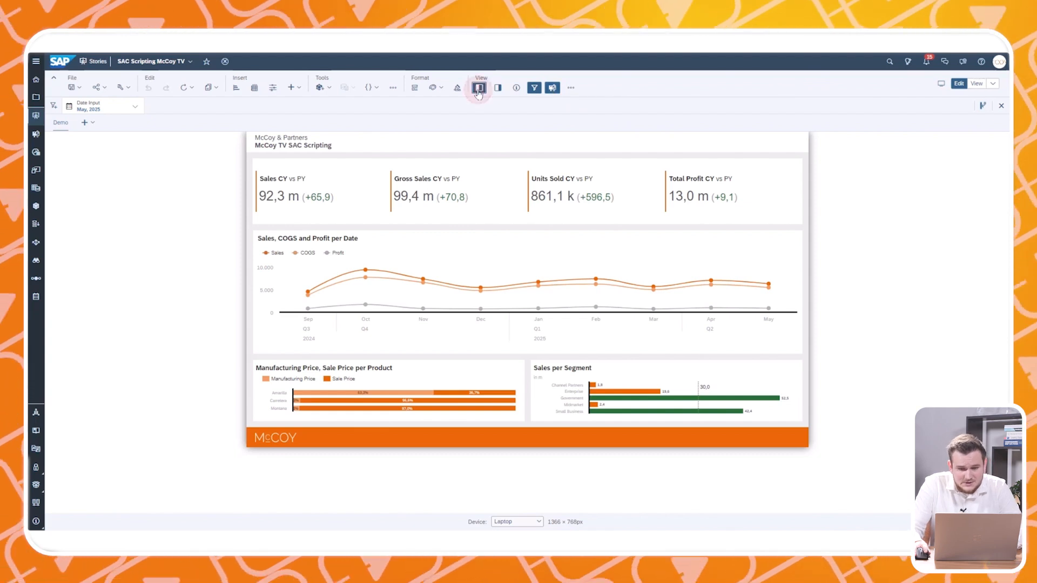
- Show the Outline with the Demo page's widgets expanded and select the Sales_Num KPI widget
{"action": "left_click", "coordinate": [479, 87]}
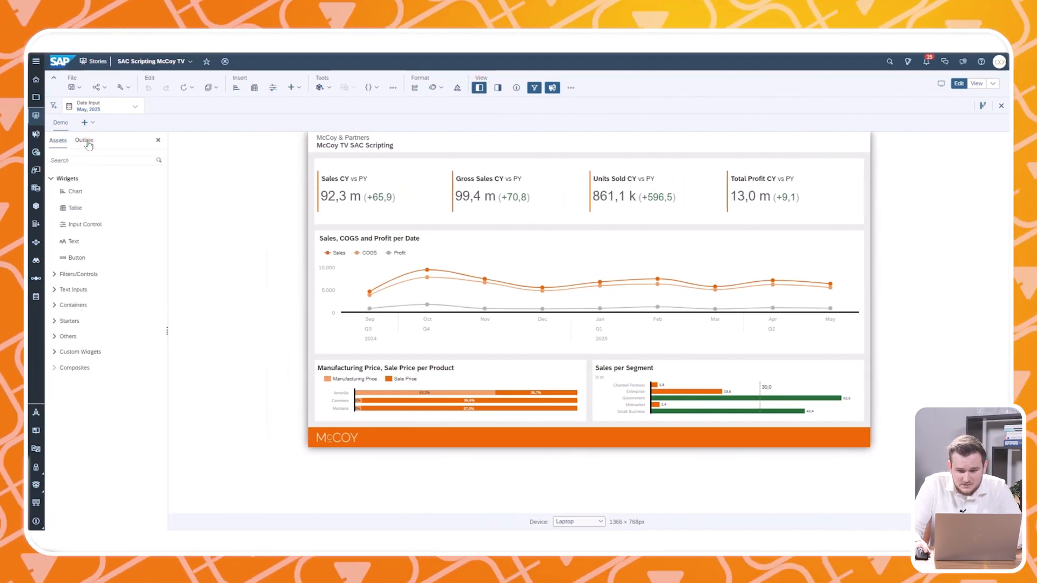
{"action": "left_click", "coordinate": [83, 140]}
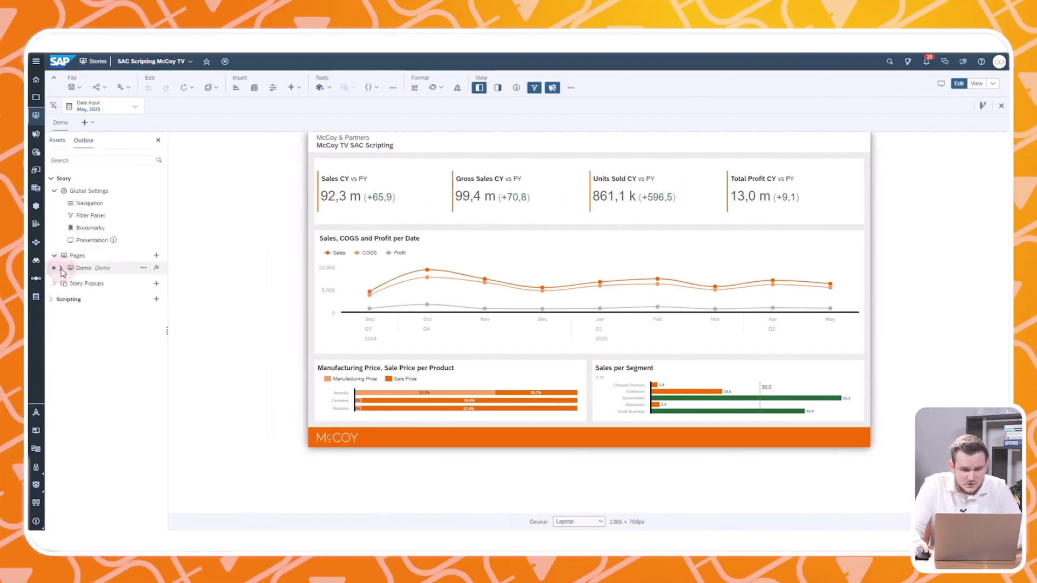
{"action": "left_click", "coordinate": [60, 268]}
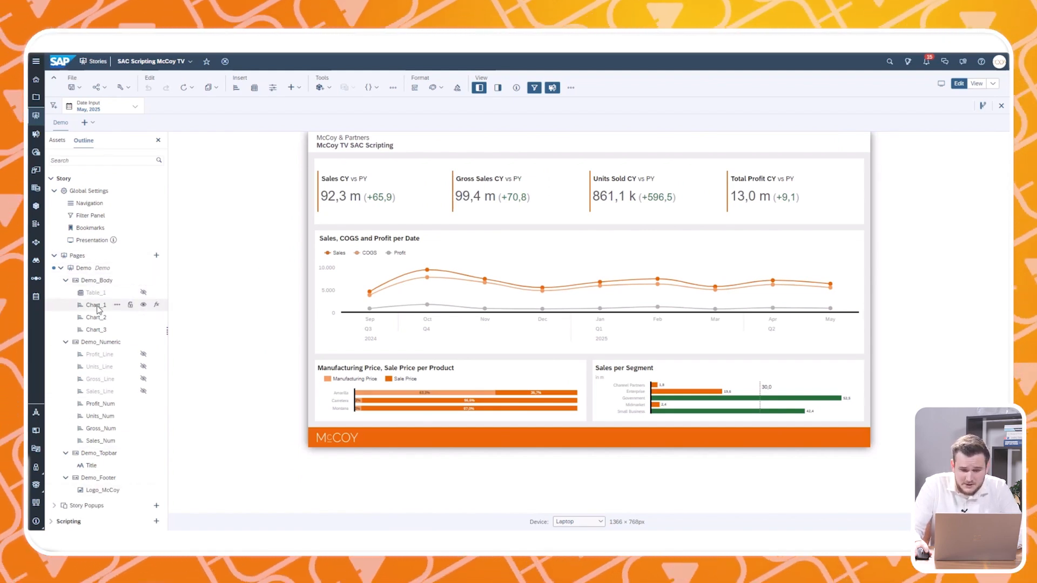
{"action": "left_click", "coordinate": [383, 197]}
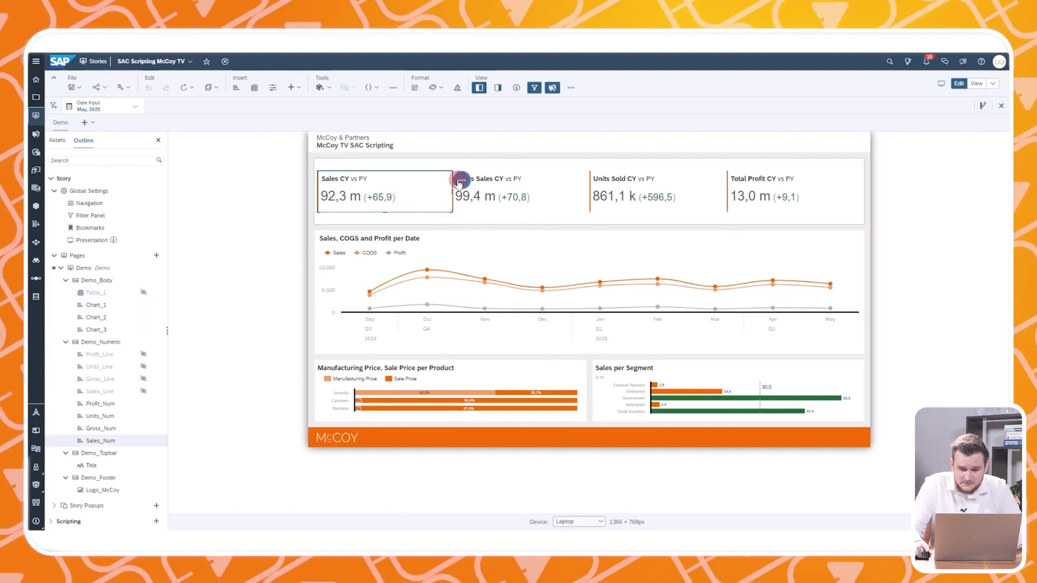
- Open the Sales CY tile's onSelect script and the list of scripting objects to add
{"action": "left_click", "coordinate": [461, 181]}
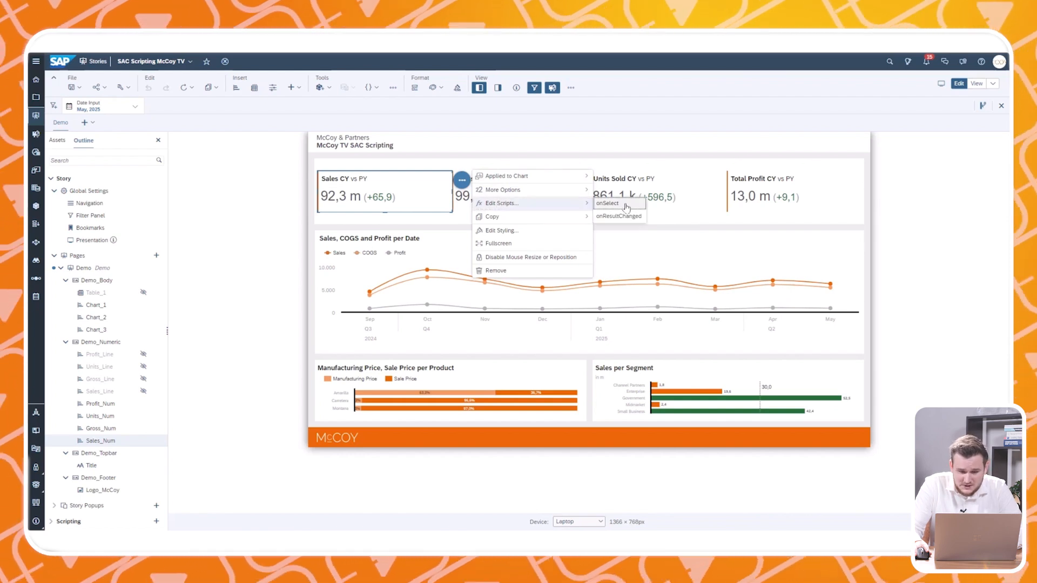
{"action": "left_click", "coordinate": [606, 203]}
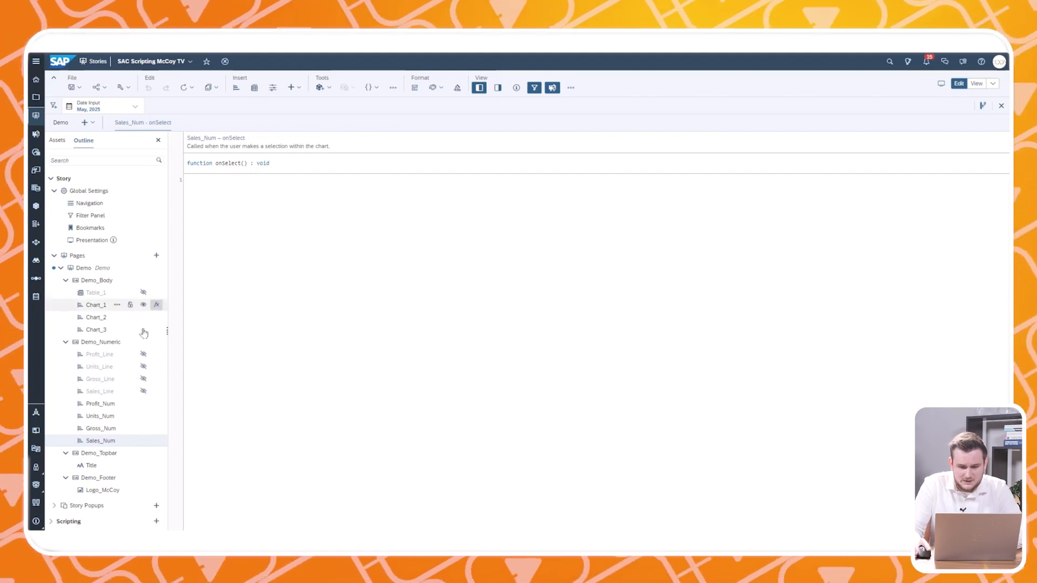
{"action": "mouse_move", "coordinate": [71, 495]}
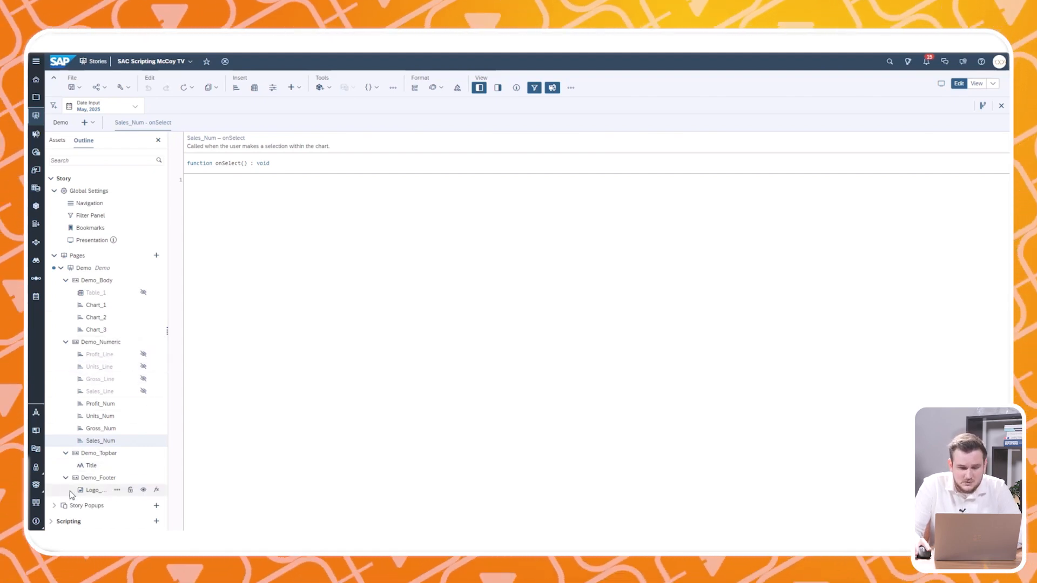
{"action": "left_click", "coordinate": [166, 331]}
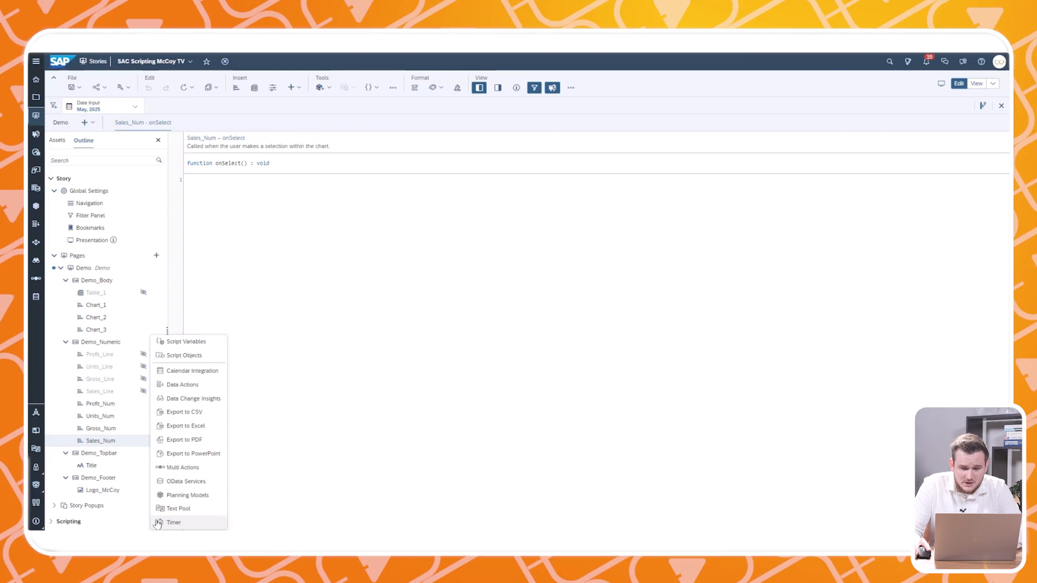
{"action": "mouse_move", "coordinate": [189, 355]}
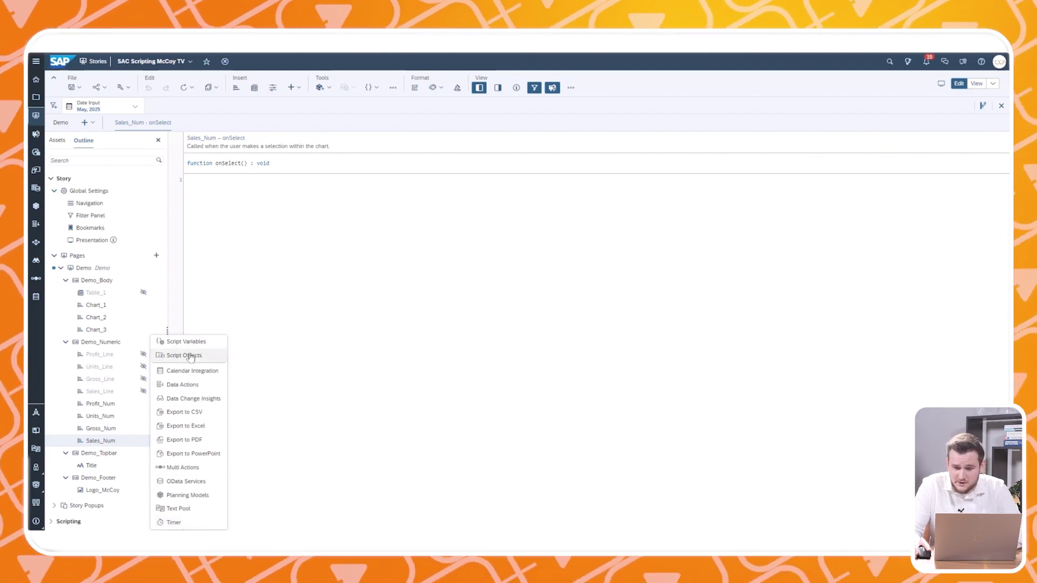
{"action": "mouse_move", "coordinate": [198, 523]}
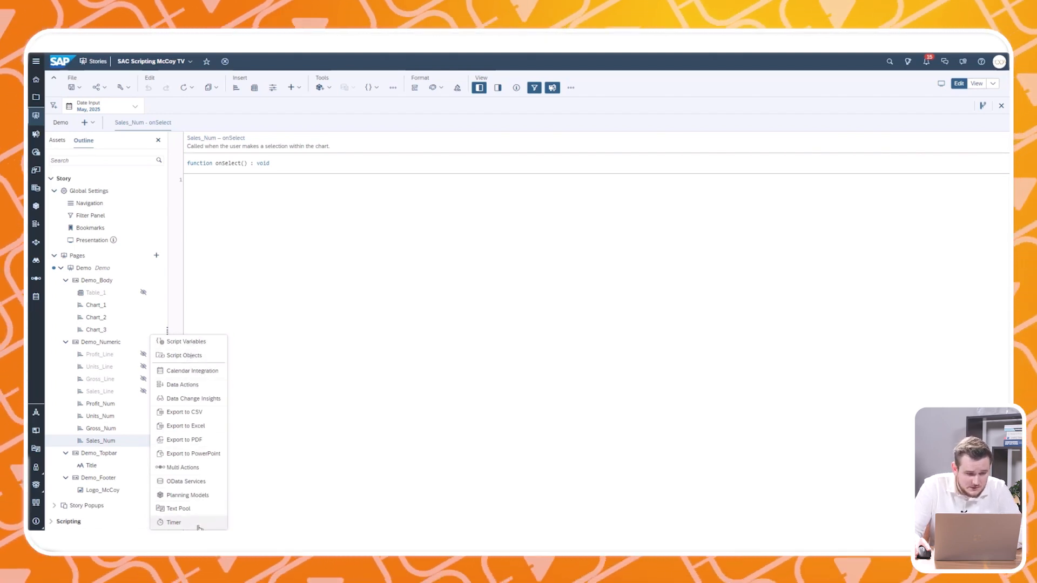
{"action": "mouse_move", "coordinate": [290, 390]}
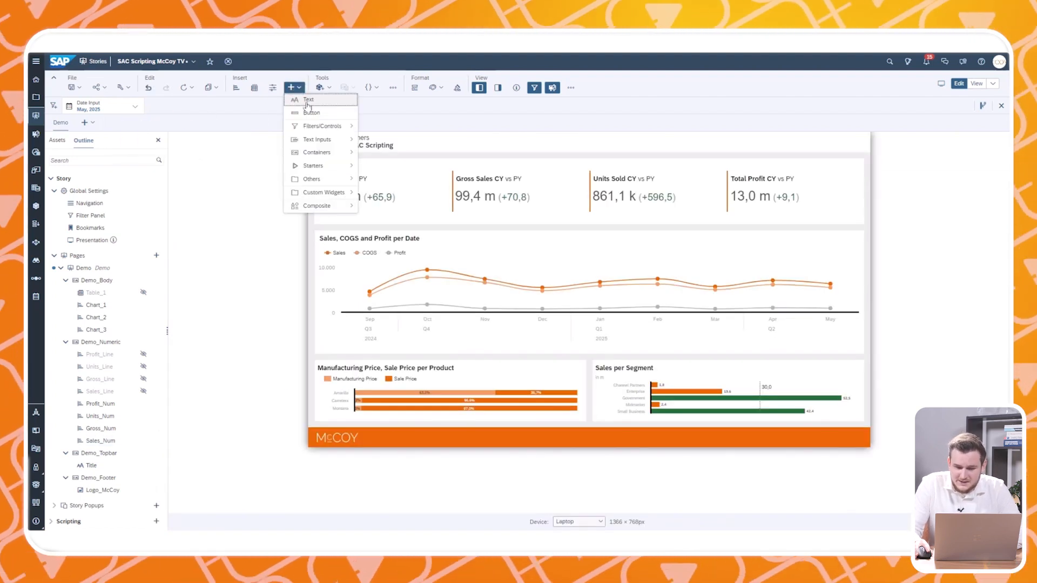
- Insert Button_1 into the story's top bar and open its onClick script
{"action": "left_click", "coordinate": [311, 111]}
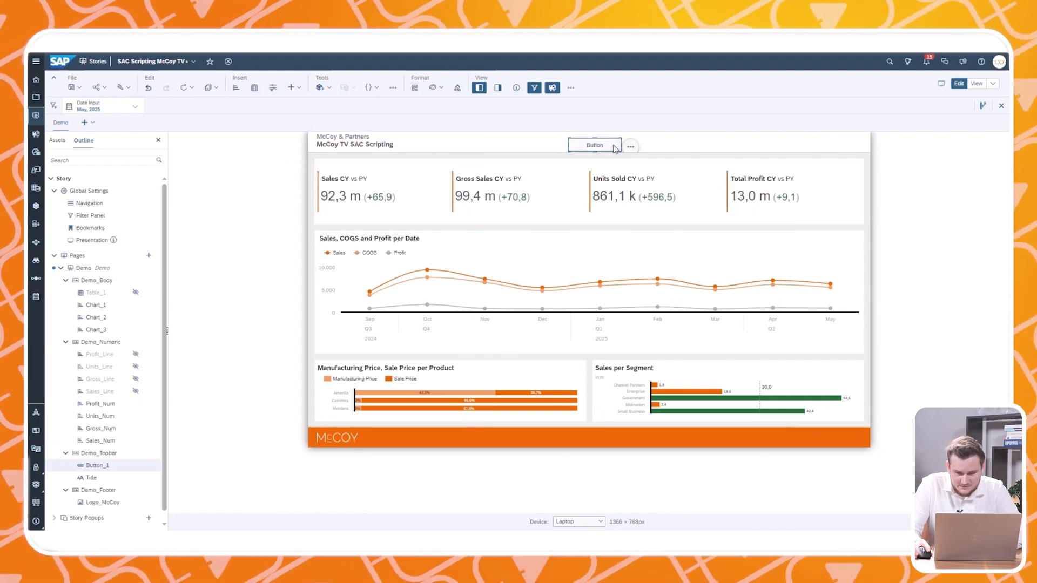
{"action": "left_click", "coordinate": [630, 145]}
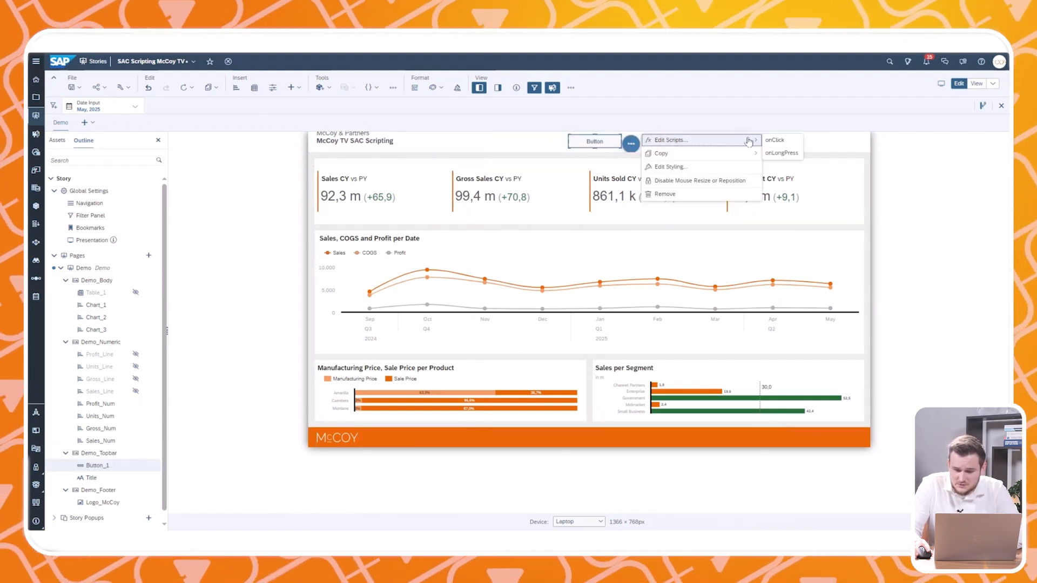
{"action": "left_click", "coordinate": [261, 171]}
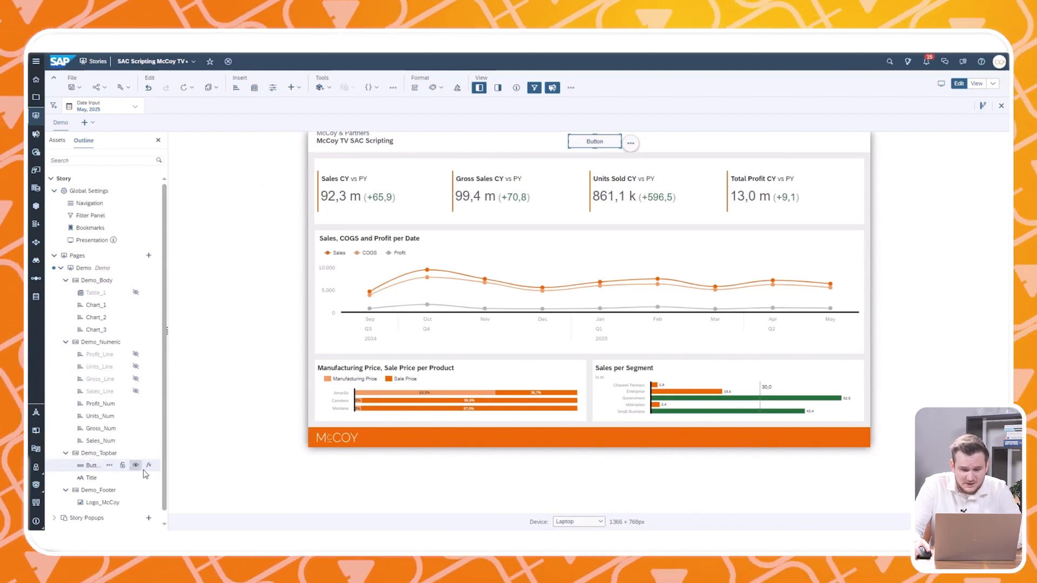
{"action": "left_click", "coordinate": [149, 464]}
{"action": "type", "text": "Application."}
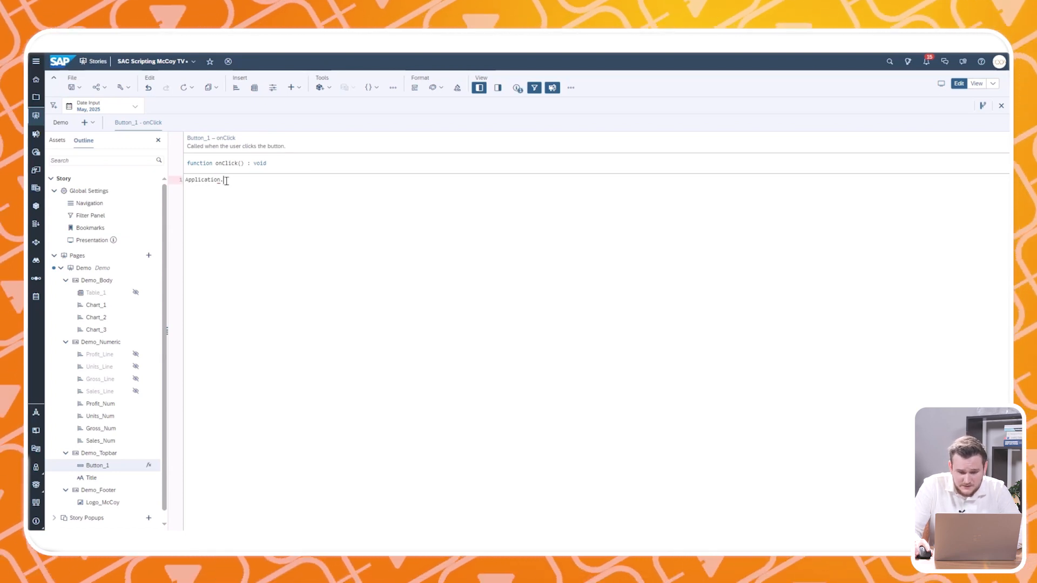
- Write Application.showMessage(ApplicationMessageType.Info, 'Cool! This is your first button!'); in onClick
{"action": "type", "text": "showMessage("}
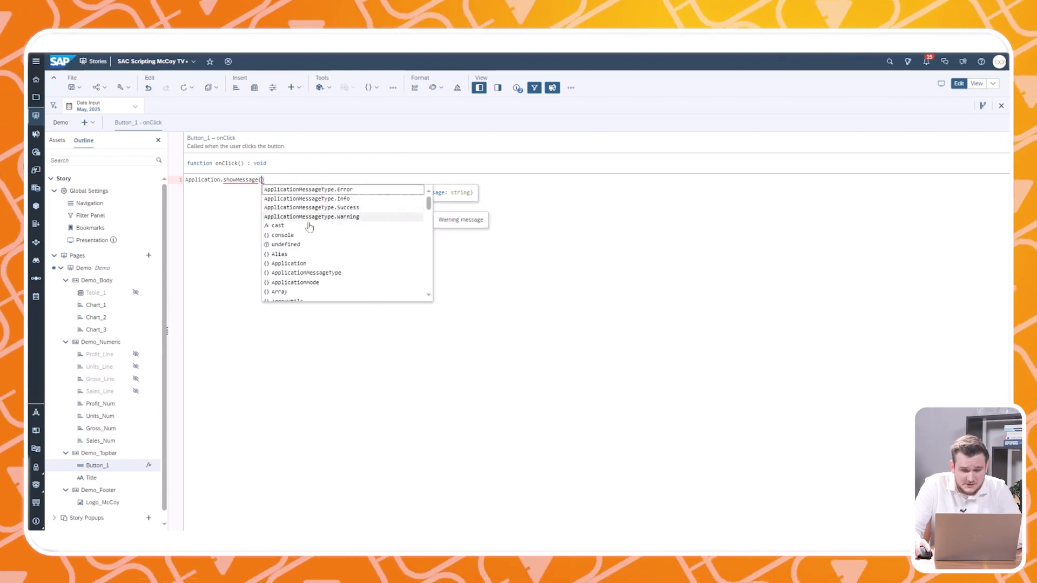
{"action": "left_click", "coordinate": [306, 199]}
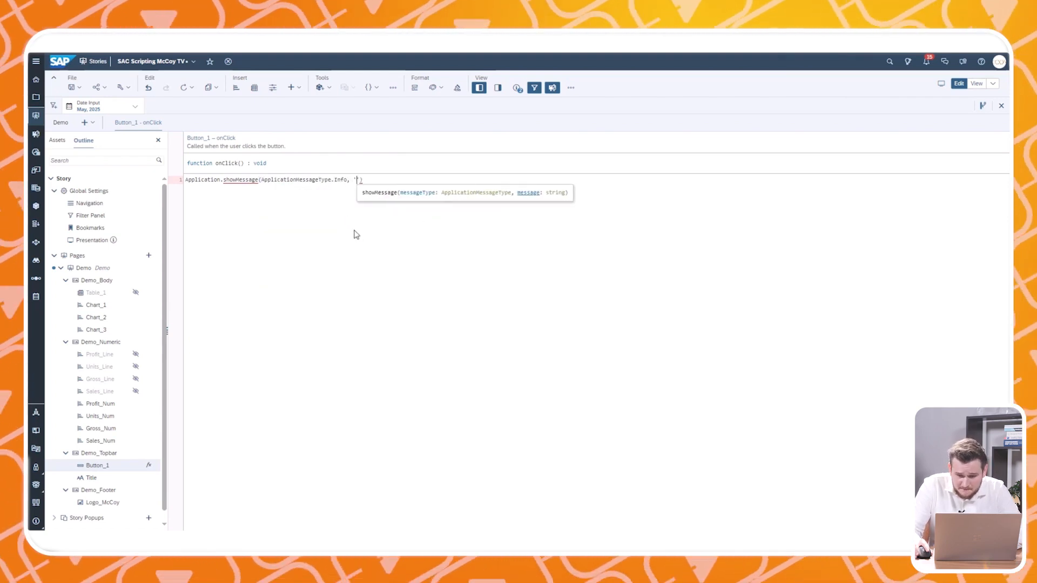
{"action": "type", "text": "Cool! This is your first button!'"}
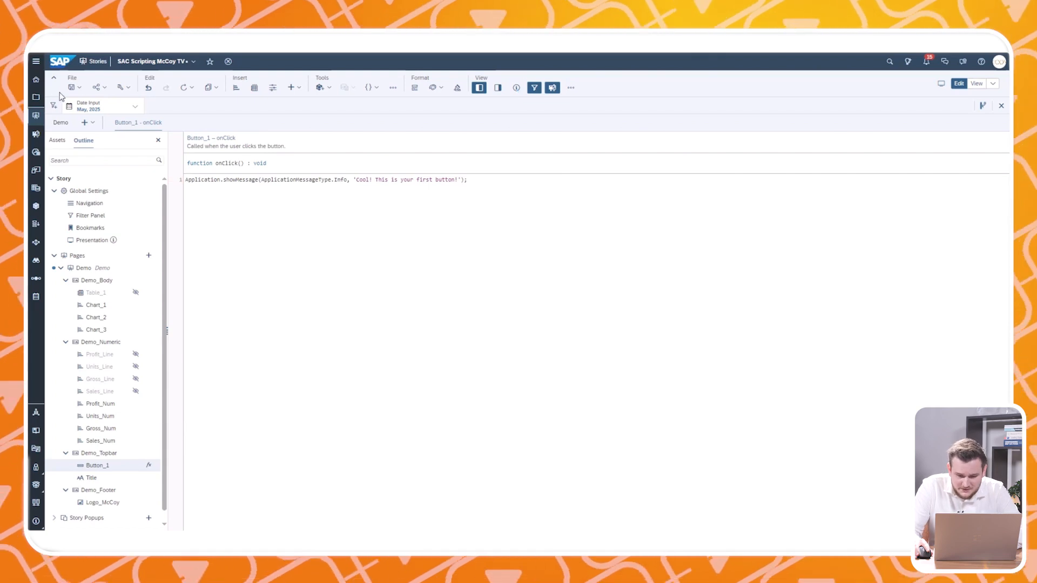
- Save the story, run it to preview the dashboard, then return to edit mode
{"action": "left_click", "coordinate": [69, 87]}
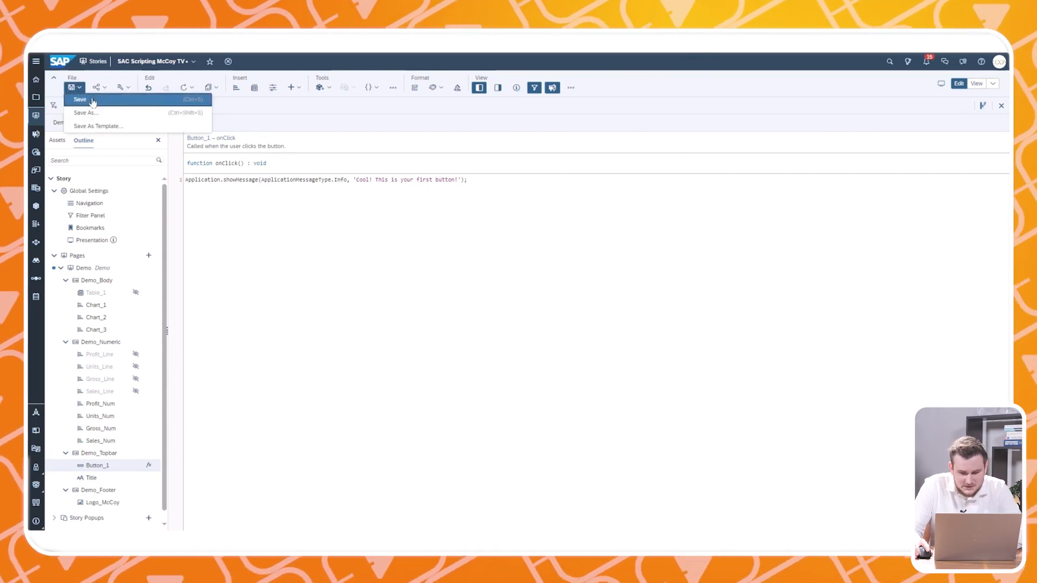
{"action": "left_click", "coordinate": [79, 100]}
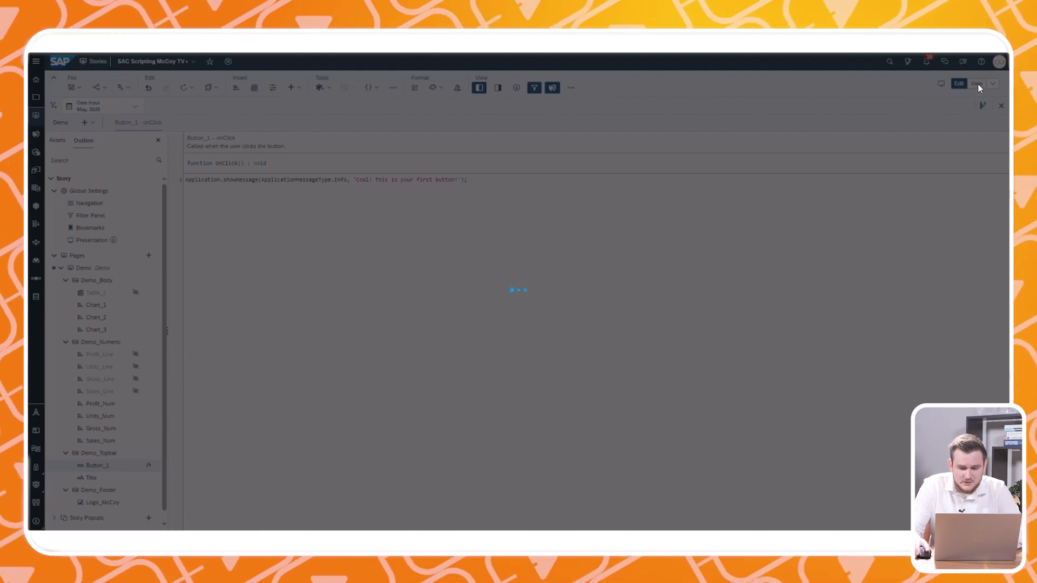
{"action": "left_click", "coordinate": [977, 85]}
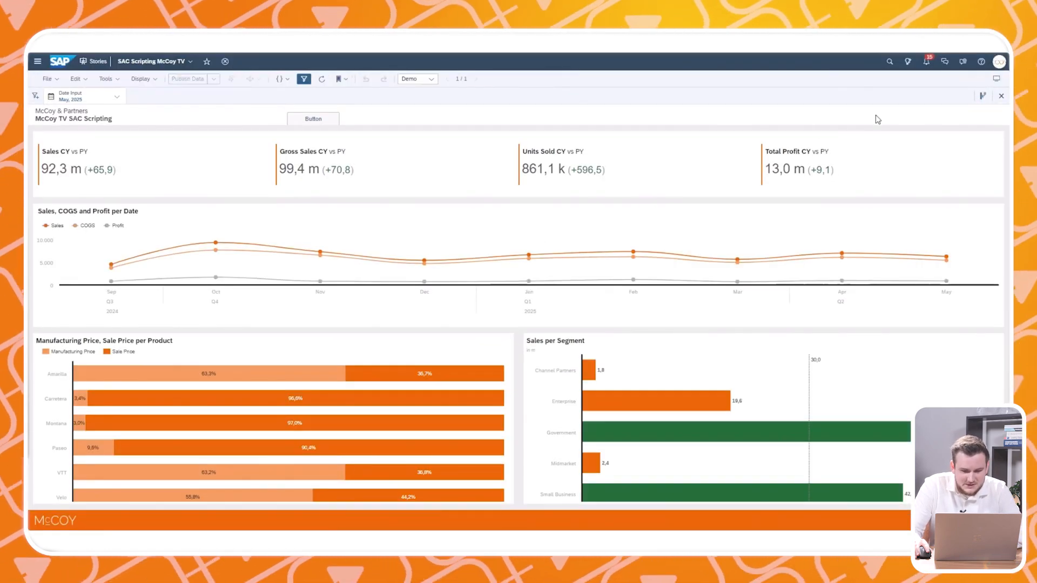
{"action": "left_click", "coordinate": [313, 119]}
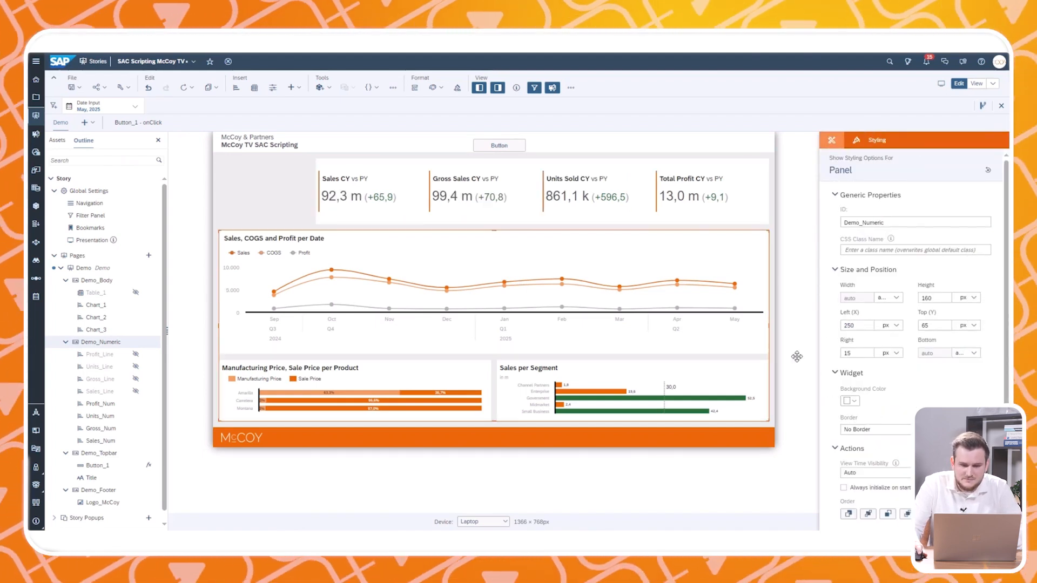
- Move the Demo_Body panel to Left (X) 250 px
{"action": "left_click", "coordinate": [98, 280]}
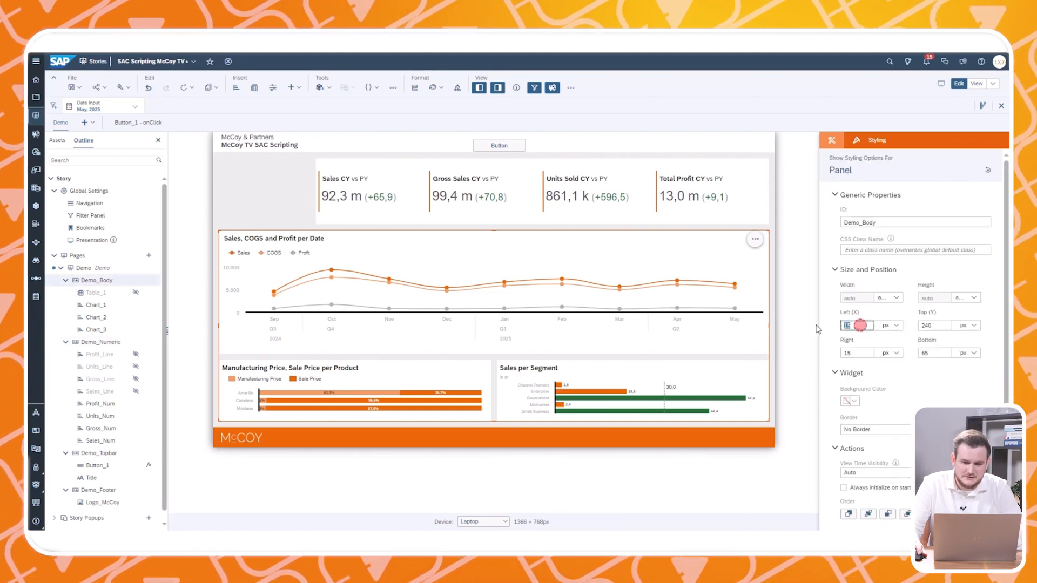
{"action": "type", "text": "250"}
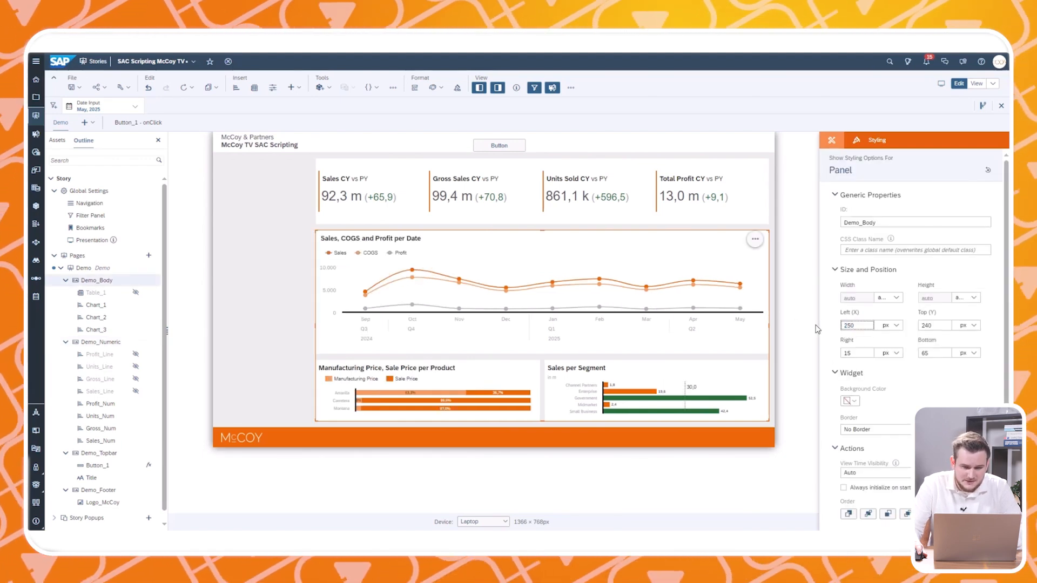
{"action": "left_click", "coordinate": [291, 86]}
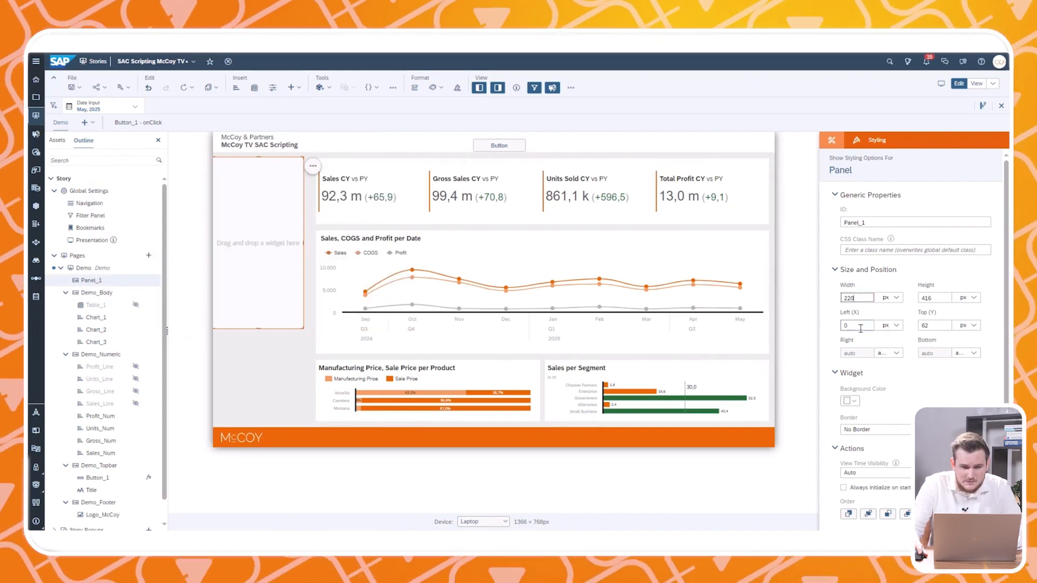
- Inset the new panel 15 px left with top/bottom margins and rename it Demo_Filter
{"action": "type", "text": "15"}
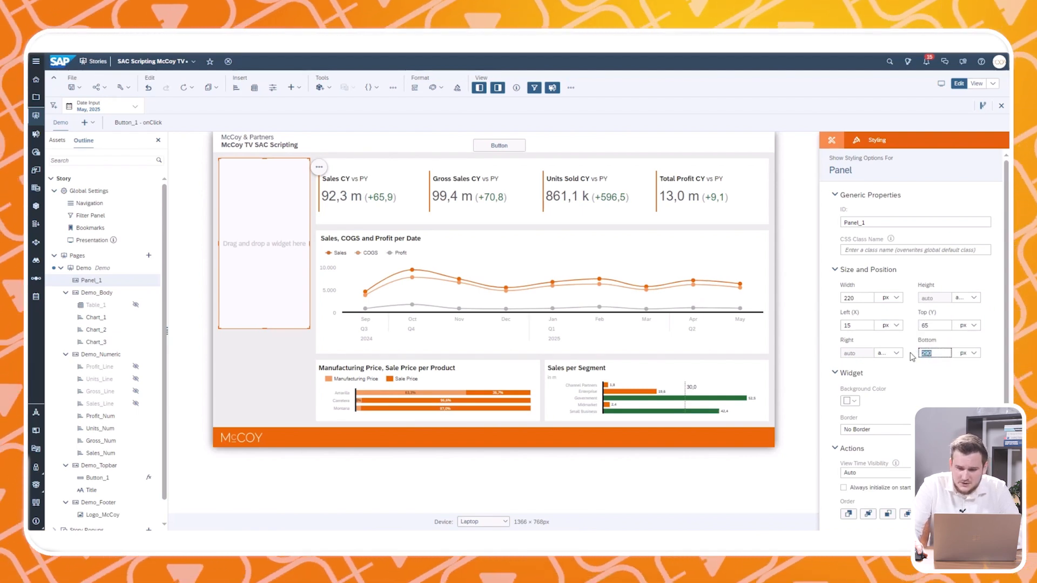
{"action": "type", "text": "75"}
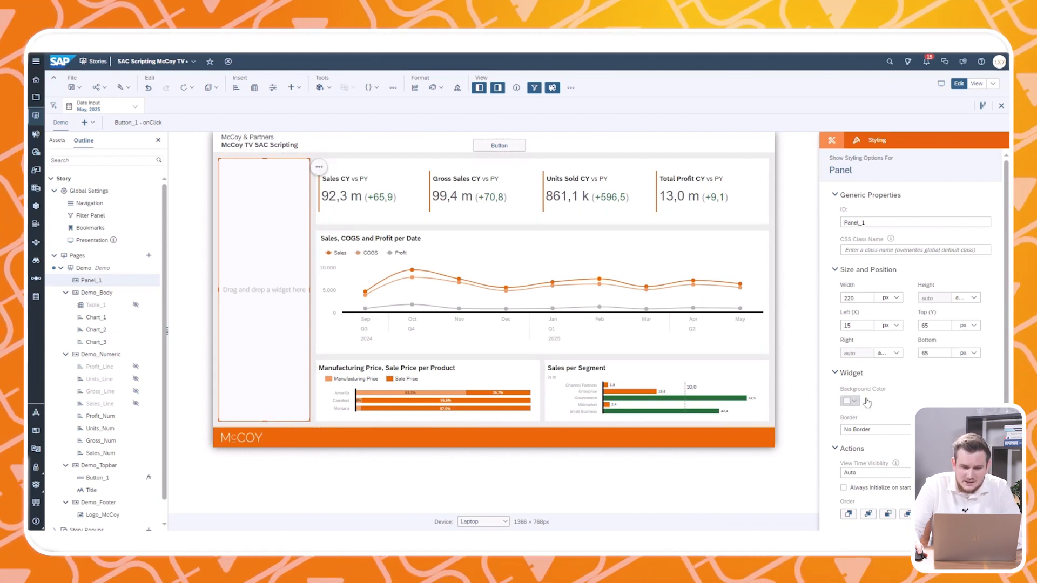
{"action": "left_click", "coordinate": [849, 401]}
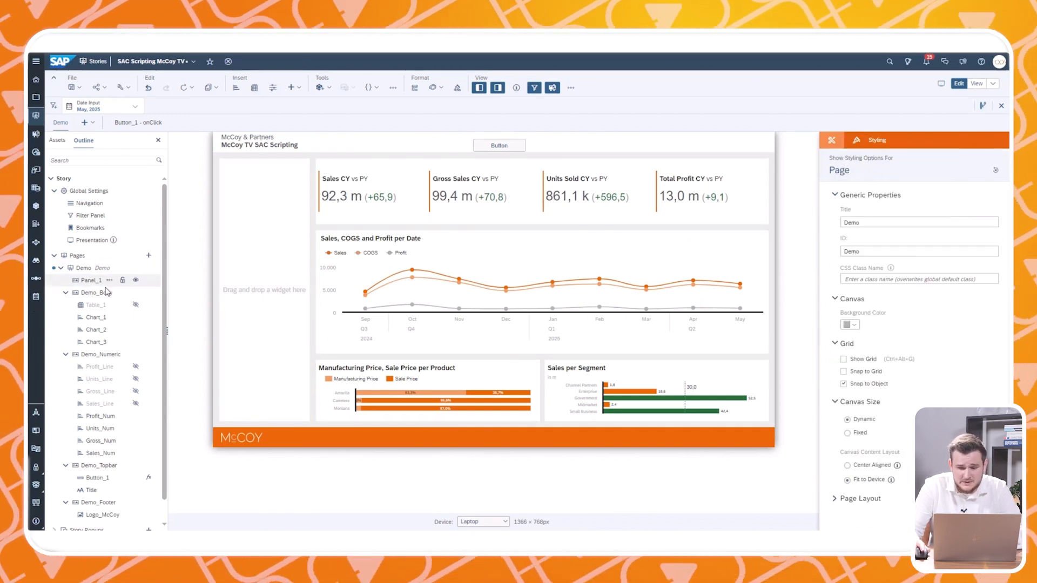
{"action": "left_click", "coordinate": [93, 280]}
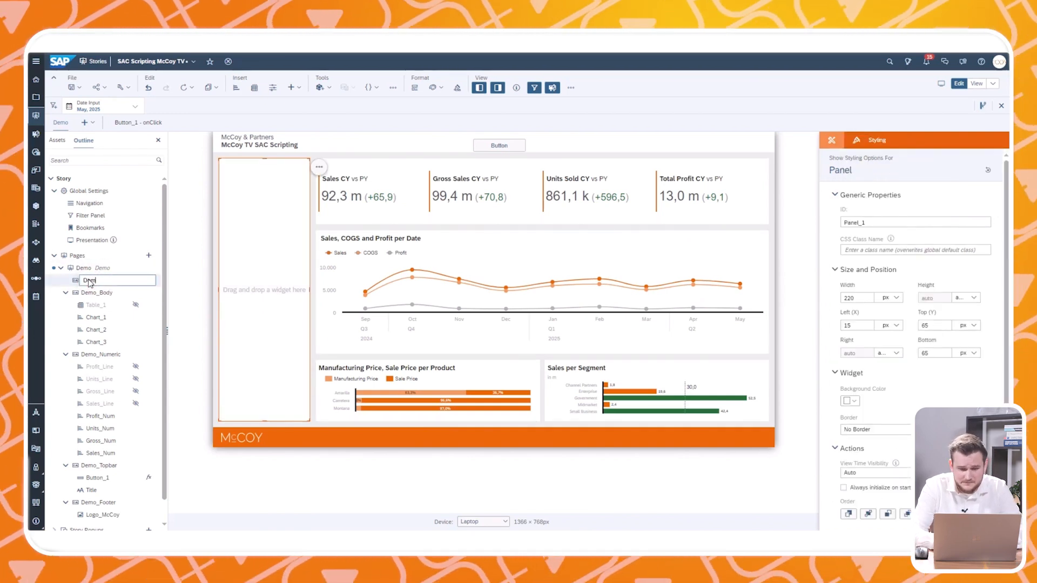
{"action": "type", "text": "Demo_Filter"}
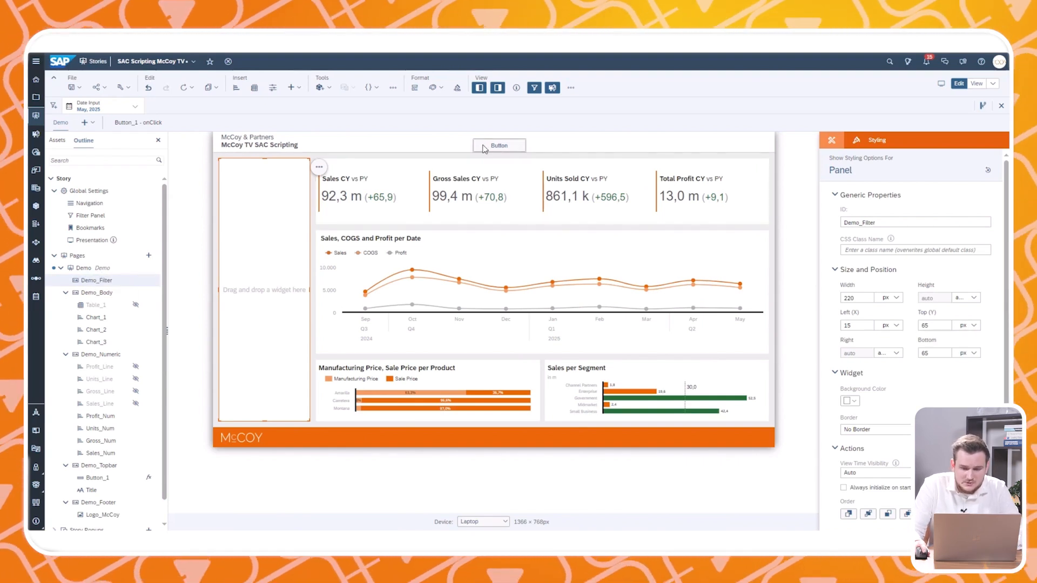
- Open the Button widget's onClick script for editing
{"action": "left_click", "coordinate": [535, 143]}
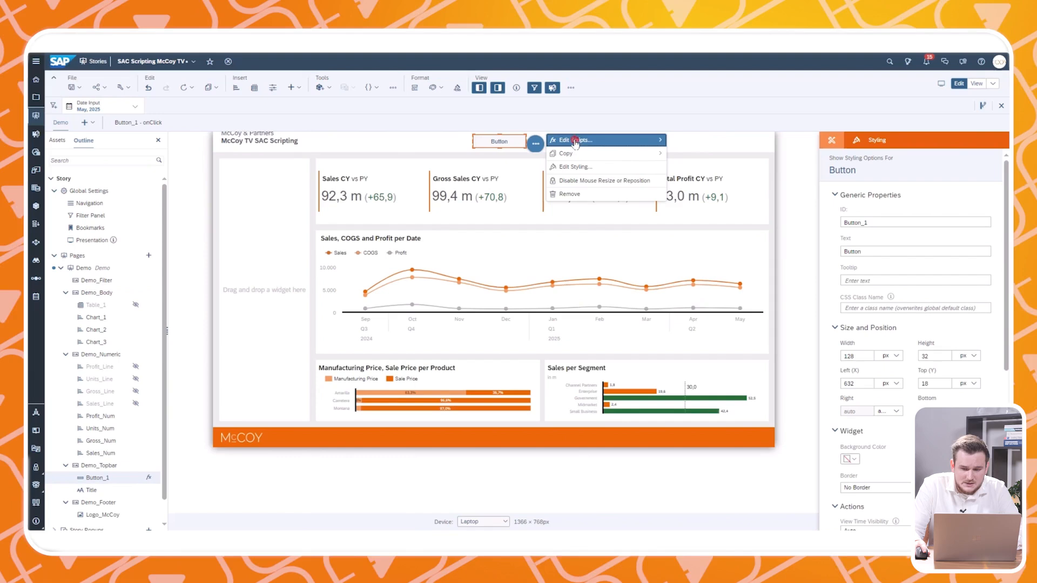
{"action": "left_click", "coordinate": [573, 139]}
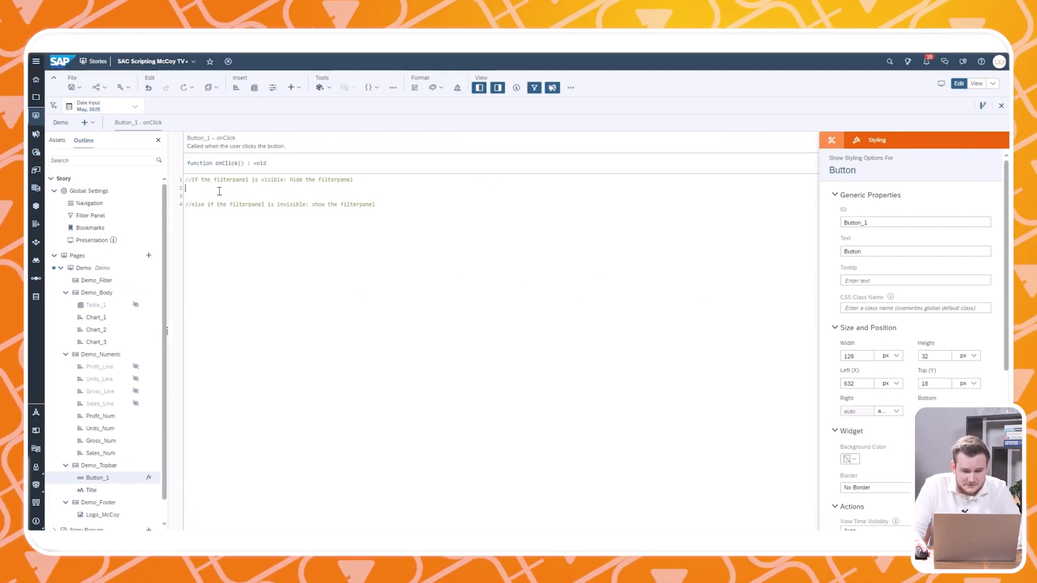
- Write the branch hiding Demo_Filter with setVisible(false) when isVisible() === true
{"action": "type", "text": "if()"}
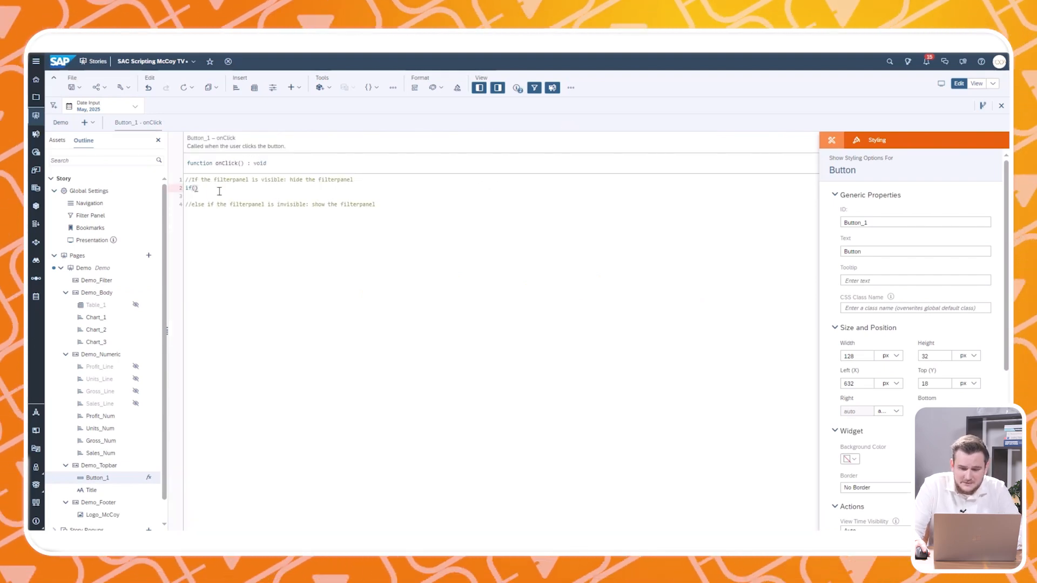
{"action": "type", "text": "Demo"}
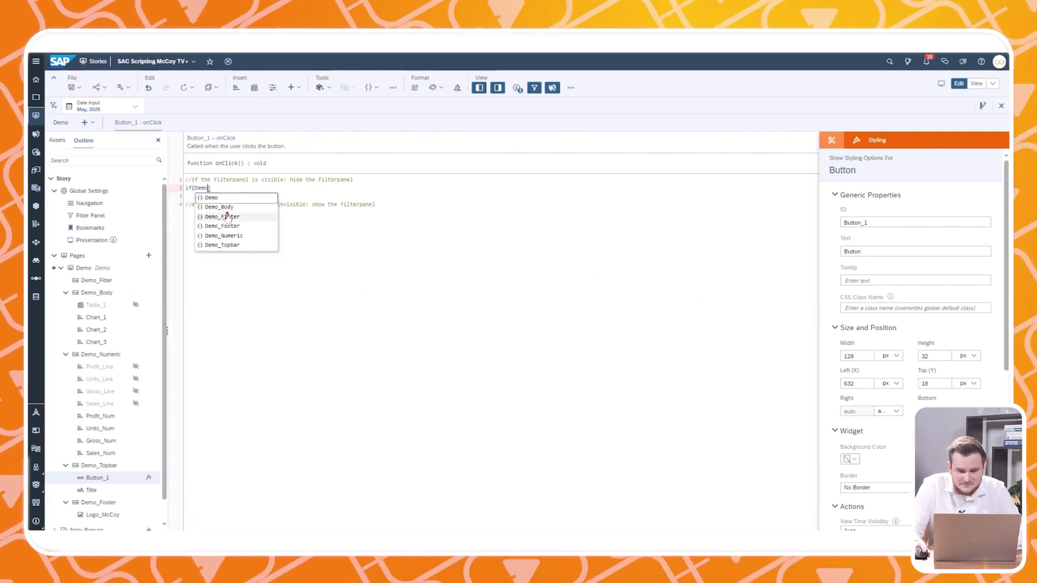
{"action": "left_click", "coordinate": [222, 216]}
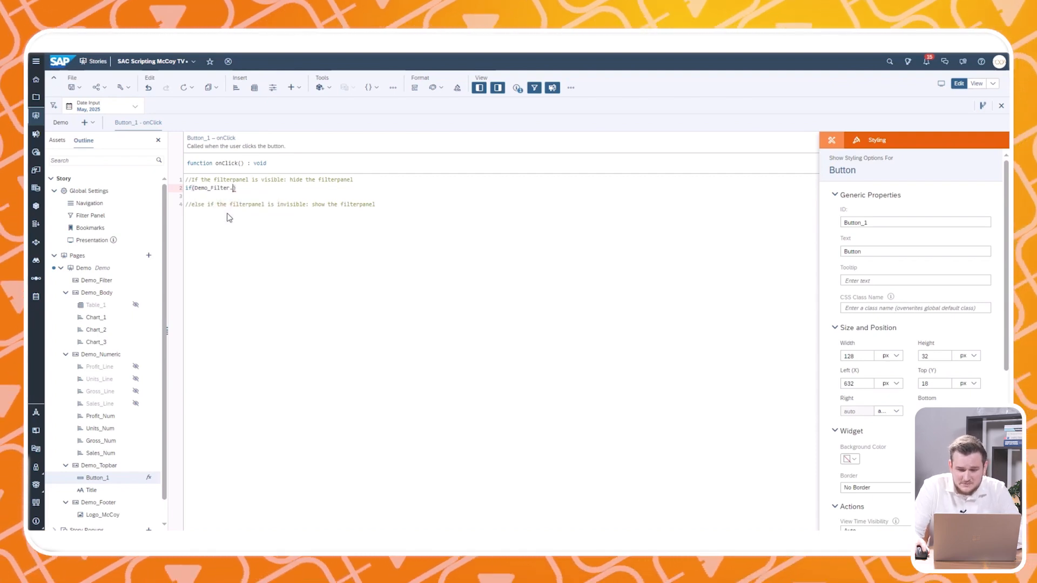
{"action": "type", "text": "isVisible()"}
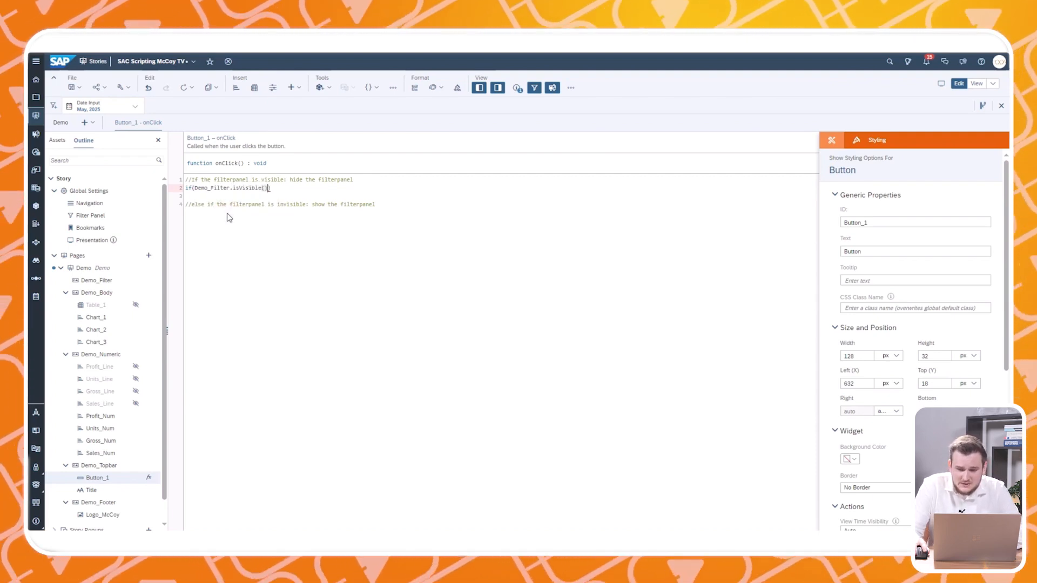
{"action": "type", "text": "=== true){"}
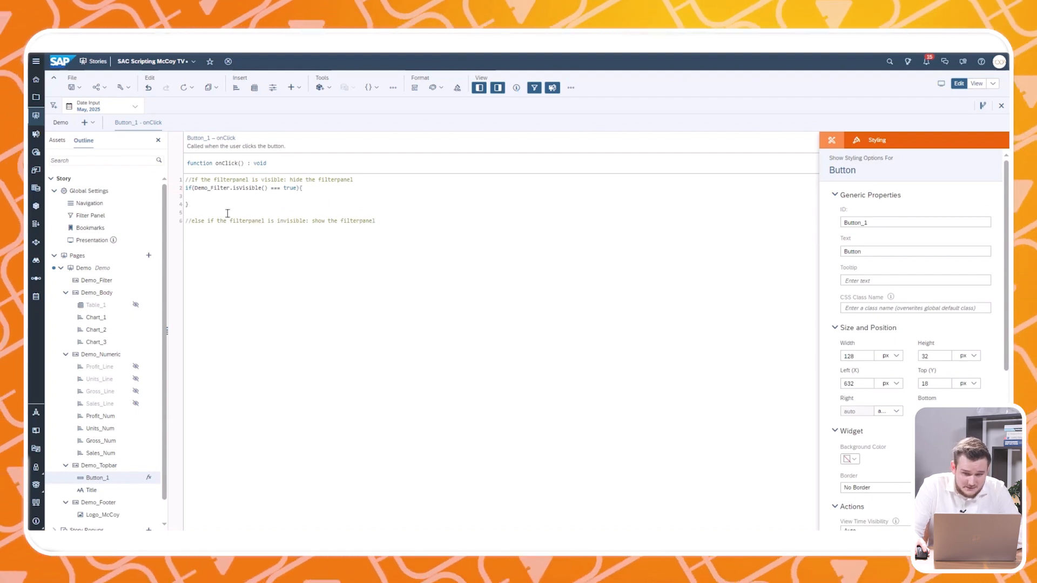
{"action": "type", "text": "Demo_Filter.set"}
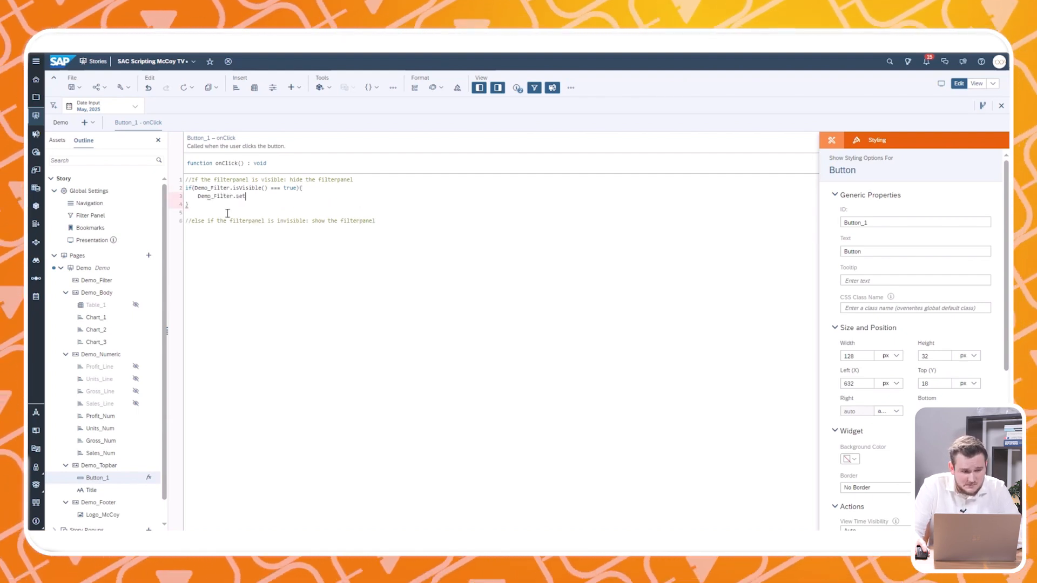
{"action": "type", "text": "Visible"}
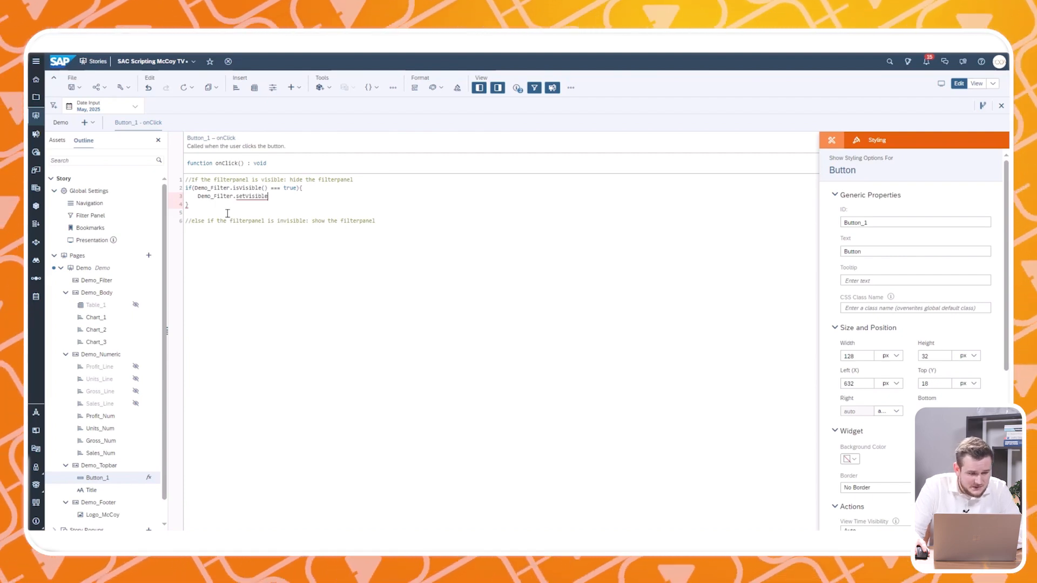
{"action": "type", "text": "(false);"}
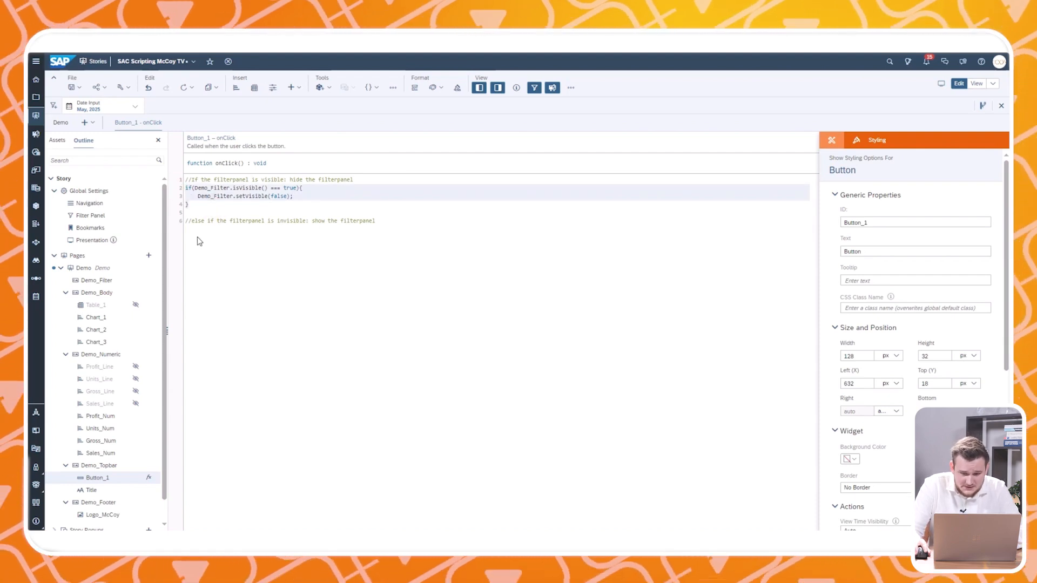
- Add the else branch showing Demo_Filter when isVisible() === false and open the save options
{"action": "type", "text": "if(Demo_Filter.isVisible() === true){"}
{"action": "type", "text": "Demo_Filter.setVisible(true);"}
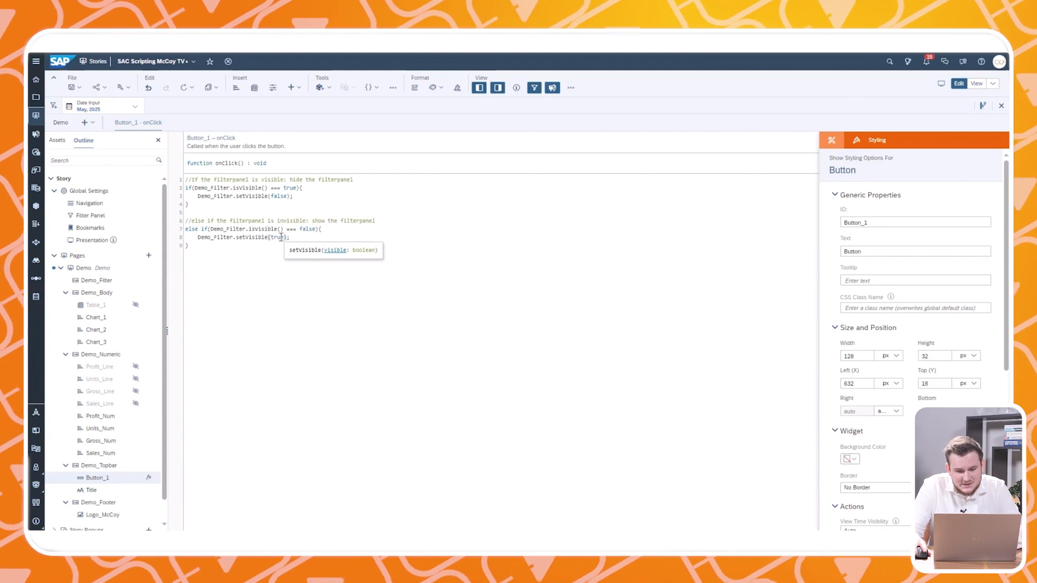
{"action": "left_click", "coordinate": [306, 195]}
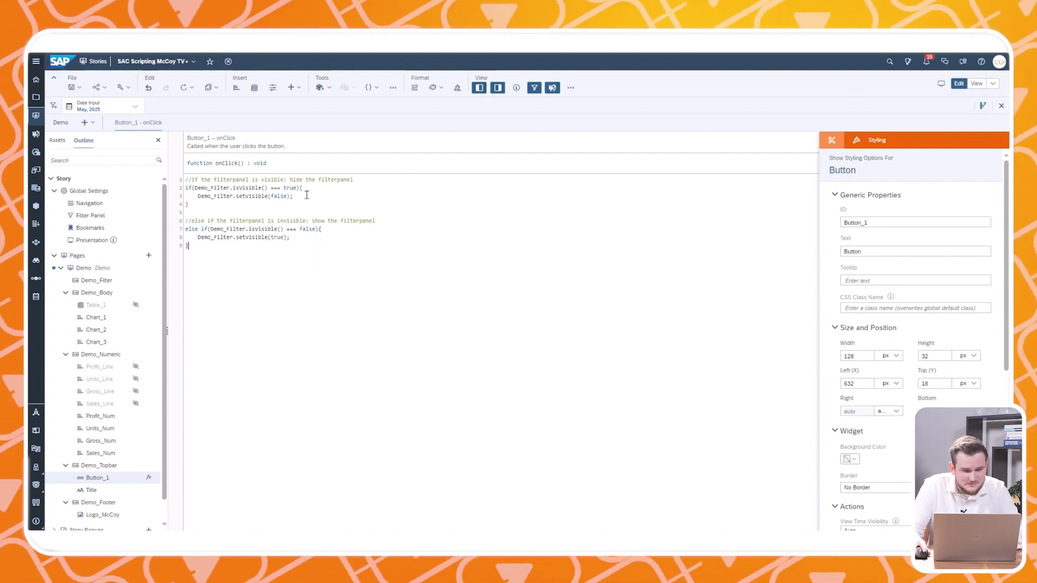
{"action": "left_click", "coordinate": [70, 87]}
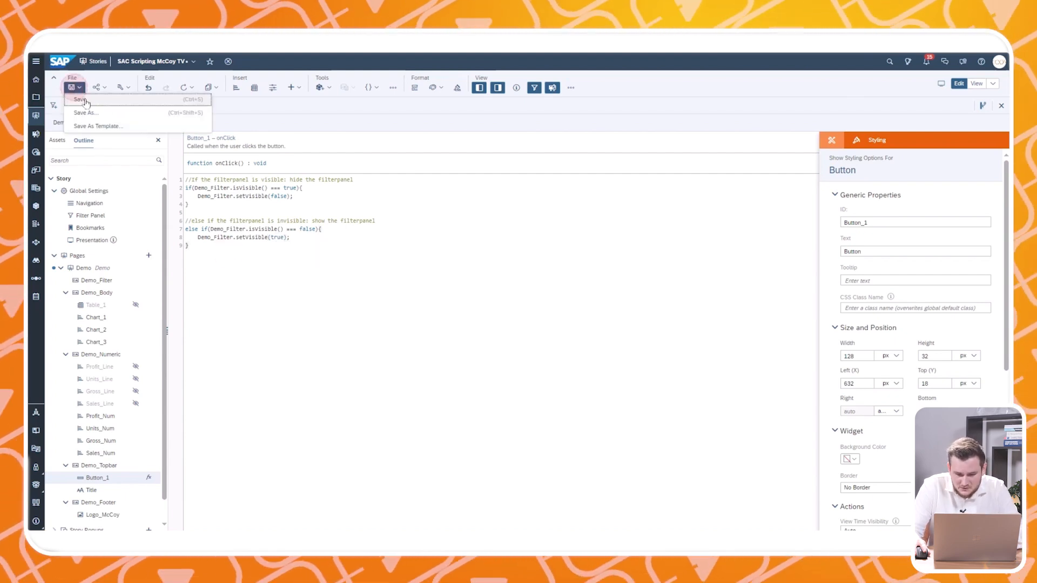
- Save the story and try the button's show/hide toggle in the running story
{"action": "left_click", "coordinate": [81, 100]}
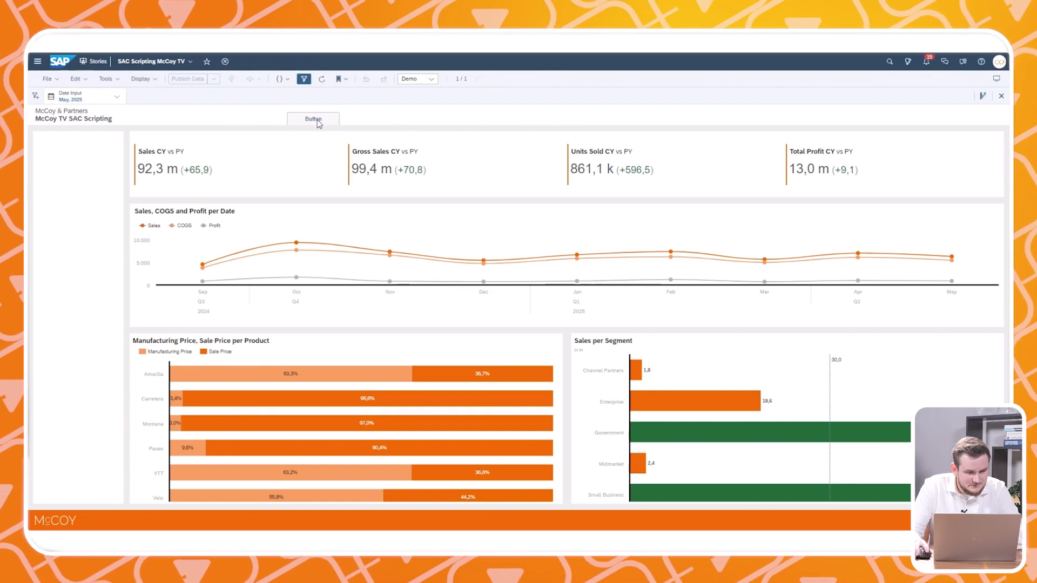
{"action": "left_click", "coordinate": [312, 119]}
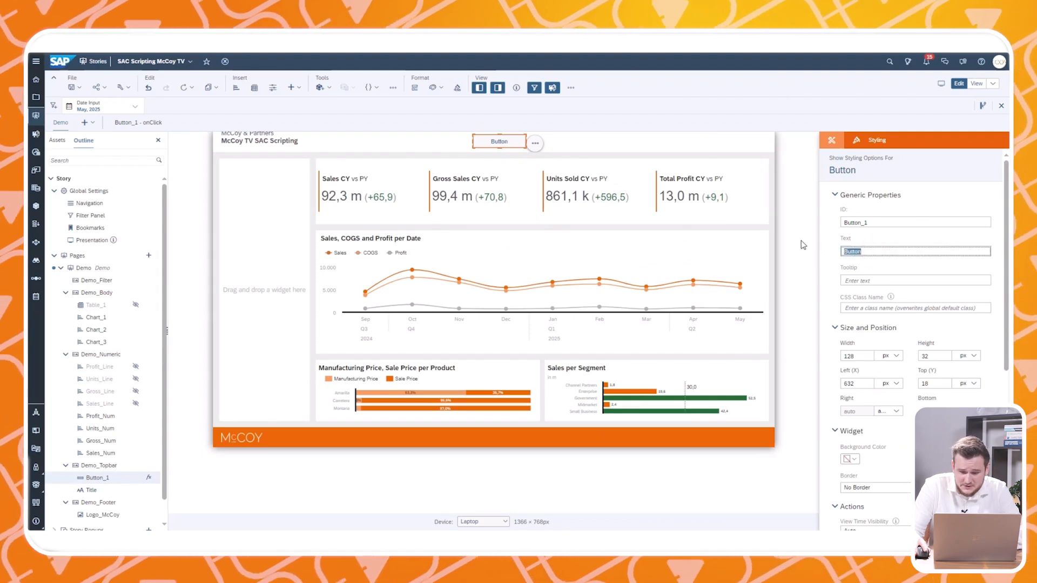
- Label the button Filter, add Demo_Body/Demo_Numeric setLeft(16)/setLeft(256) to its script, and run the story
{"action": "type", "text": "Filter"}
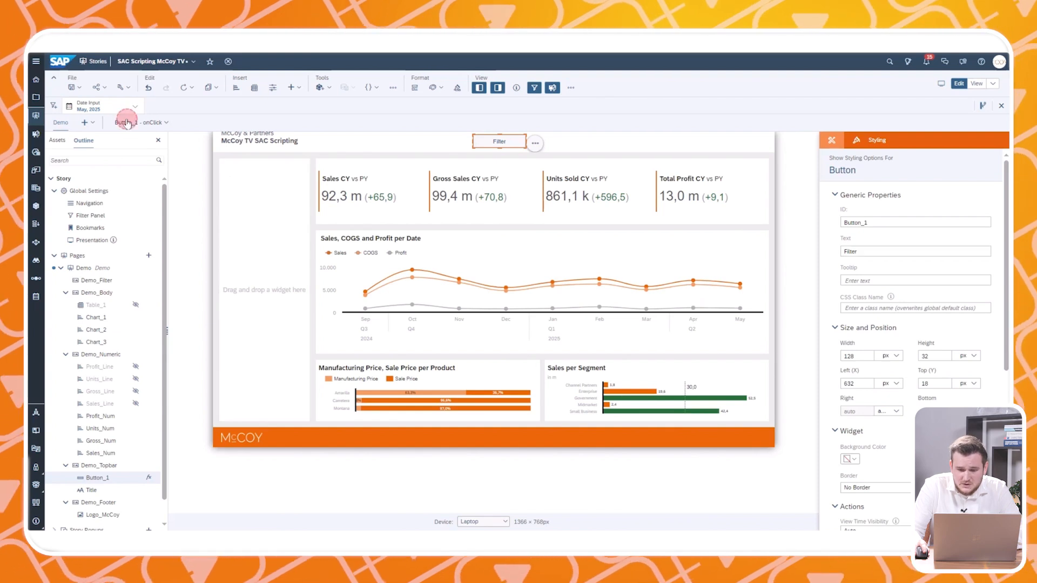
{"action": "left_click", "coordinate": [126, 122]}
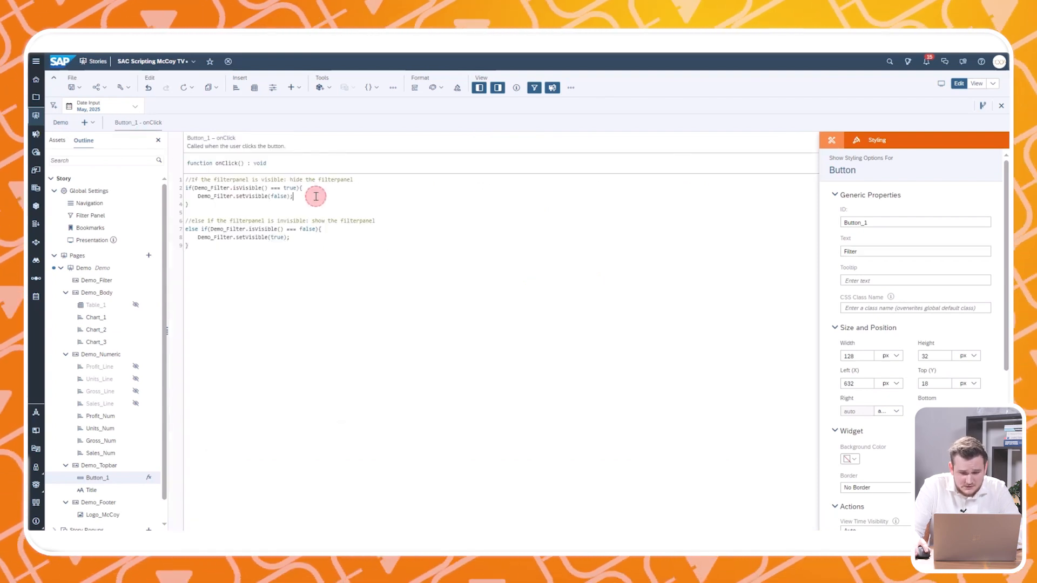
{"action": "type", "text": "Demo_Body.getLayout().setLeft(15);"}
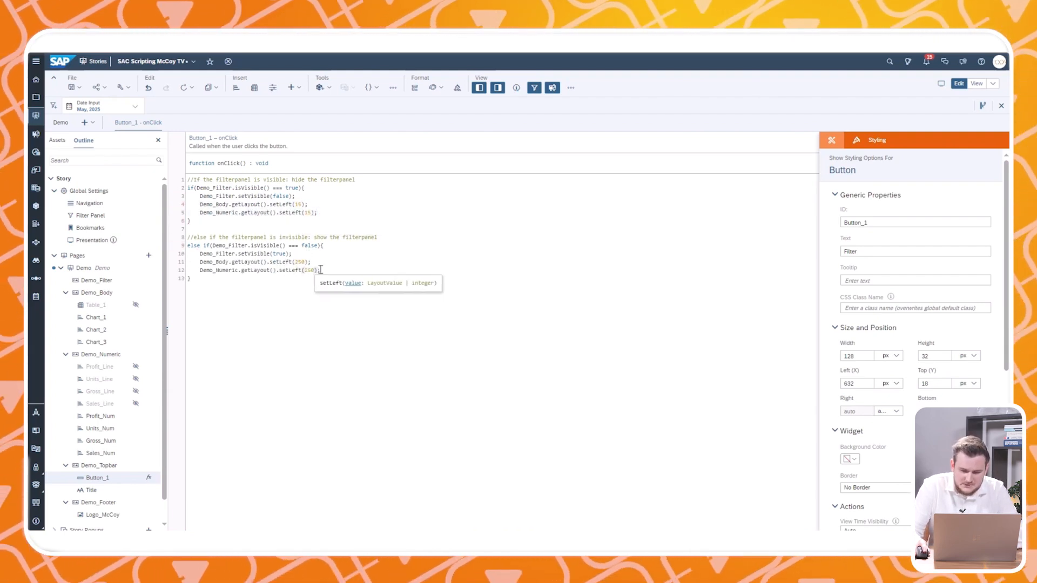
{"action": "left_click", "coordinate": [71, 87]}
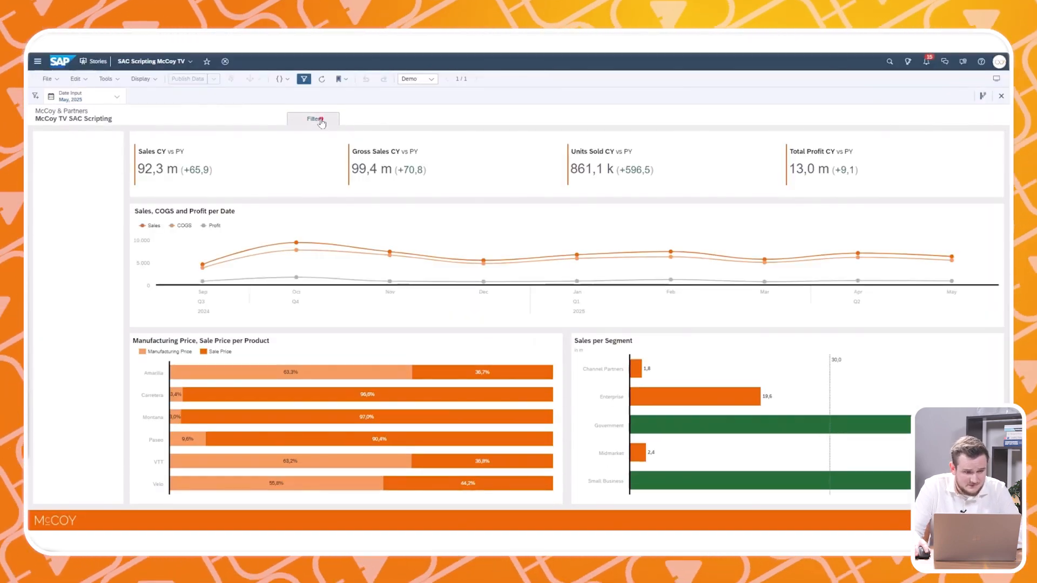
- Return to Edit mode and add StoryPopup_1 under Story Popups in the Outline
{"action": "left_click", "coordinate": [313, 119]}
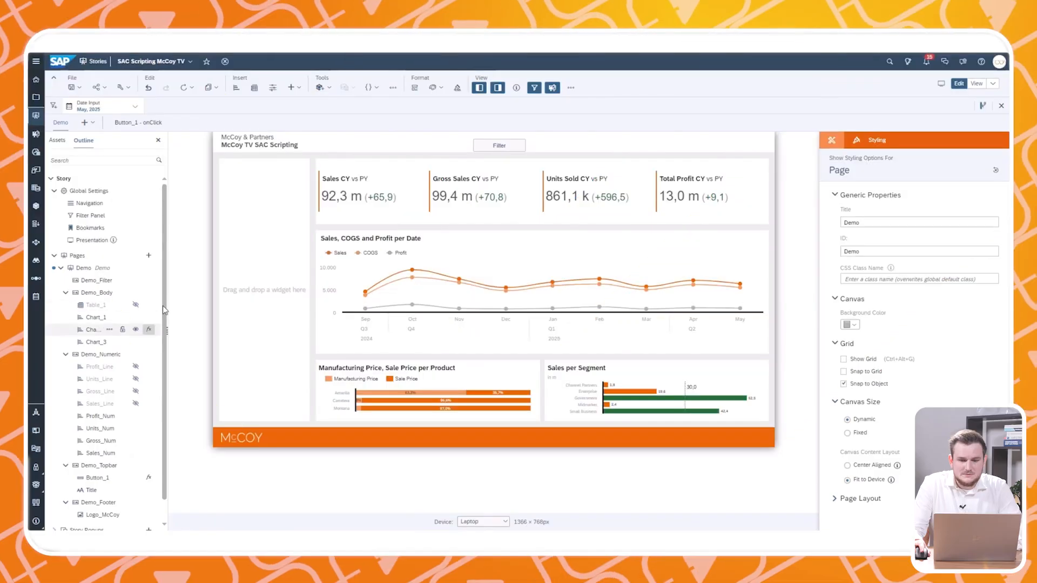
{"action": "scroll", "scroll_direction": "down", "scroll_amount": 3}
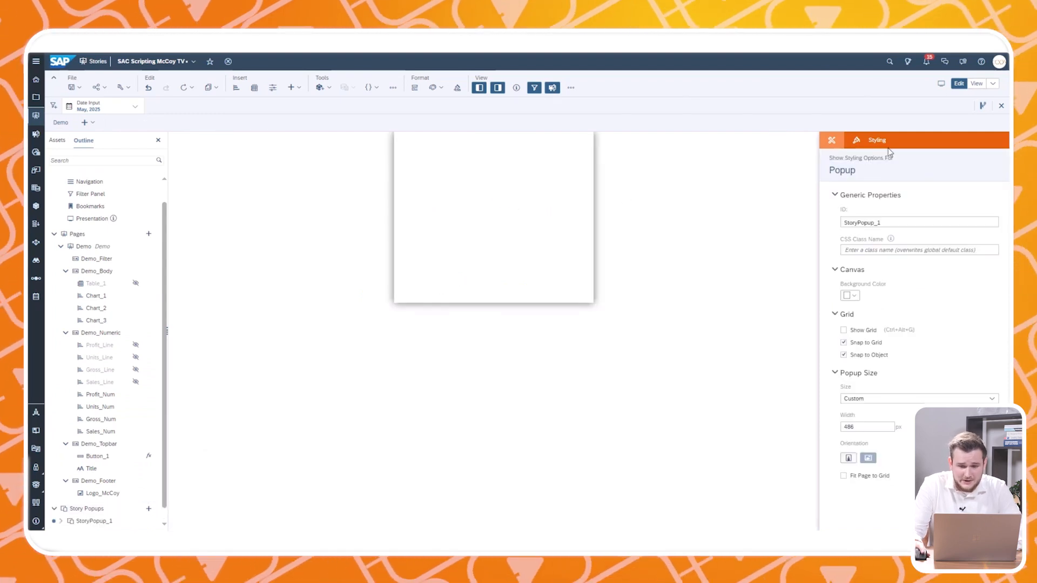
- Enable header & footer on StoryPopup_1, title it 'Extra information', keep one Close button and apply
{"action": "left_click", "coordinate": [832, 139]}
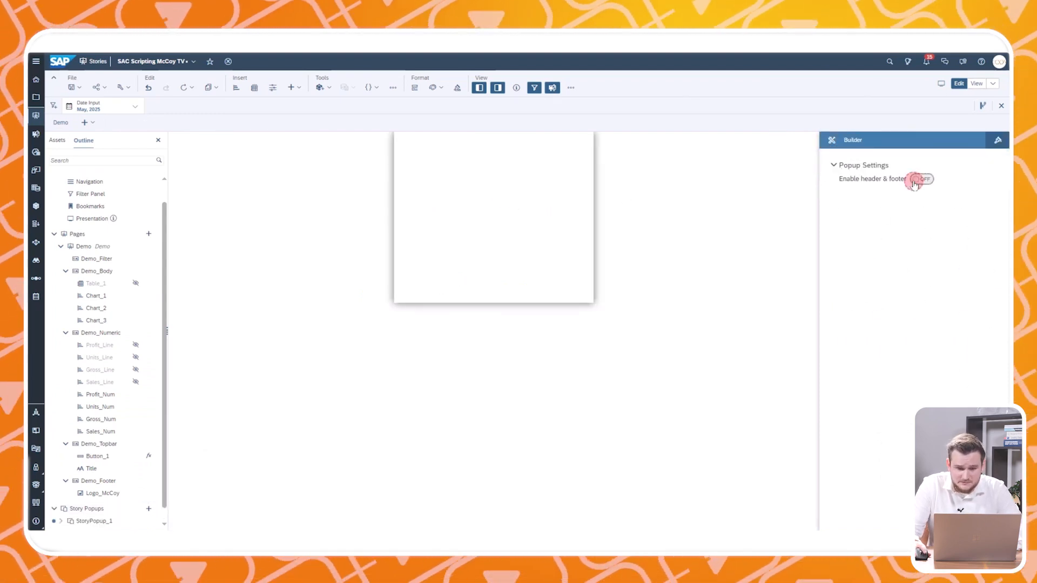
{"action": "left_click", "coordinate": [920, 179]}
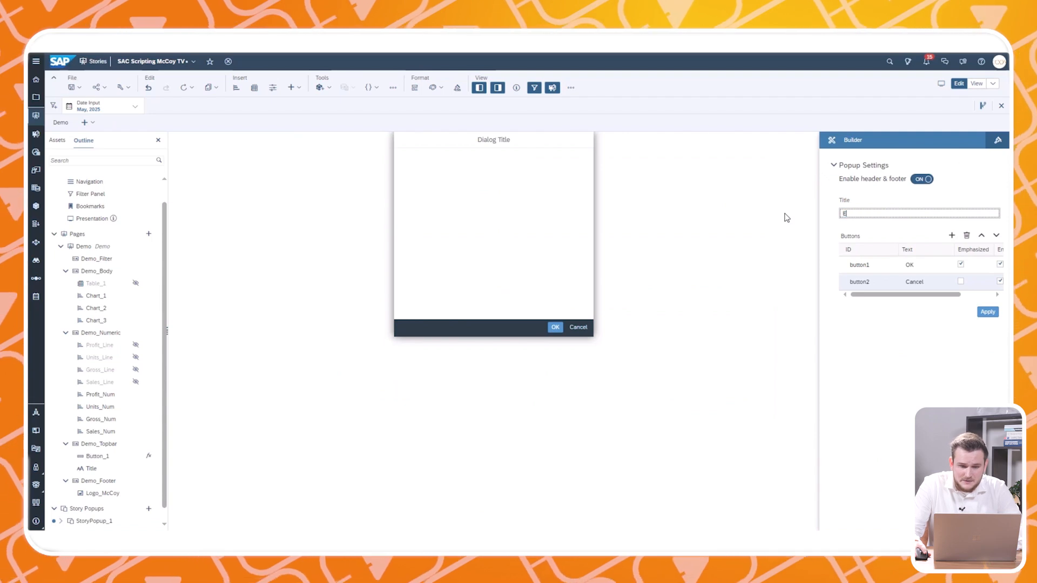
{"action": "type", "text": "Extra information"}
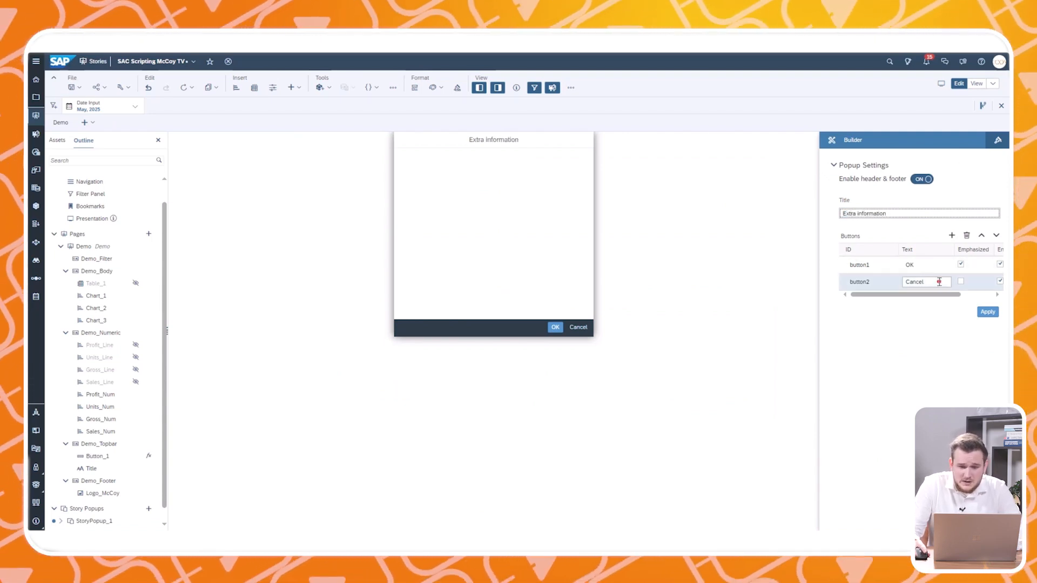
{"action": "left_click", "coordinate": [966, 235]}
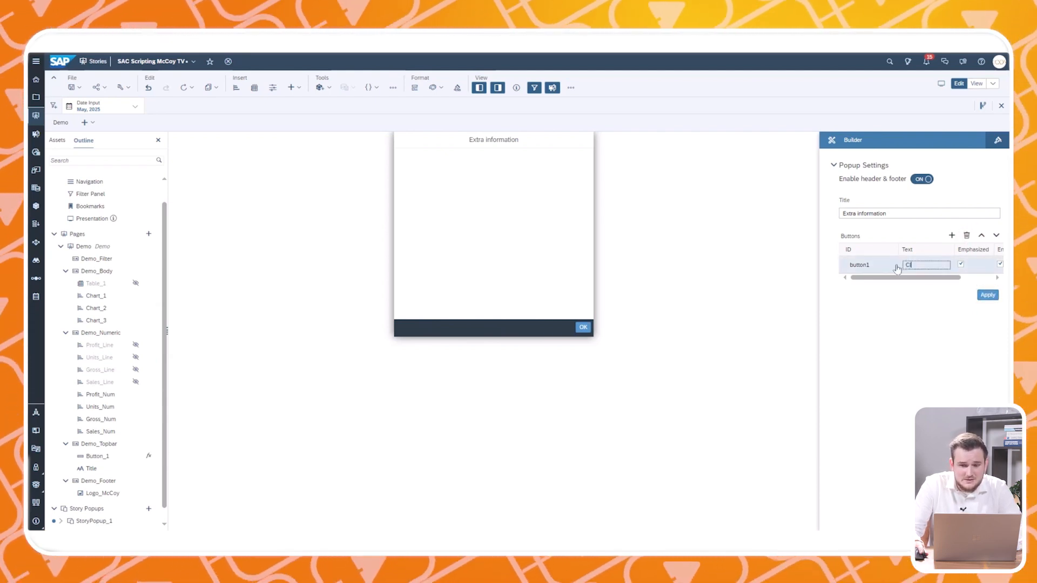
{"action": "left_click", "coordinate": [987, 295]}
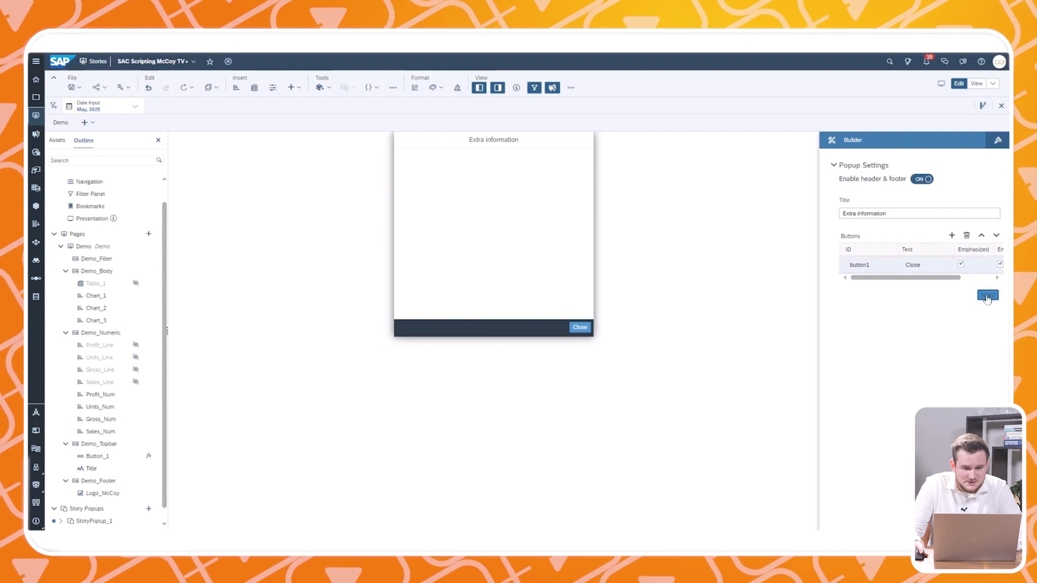
{"action": "mouse_move", "coordinate": [527, 324]}
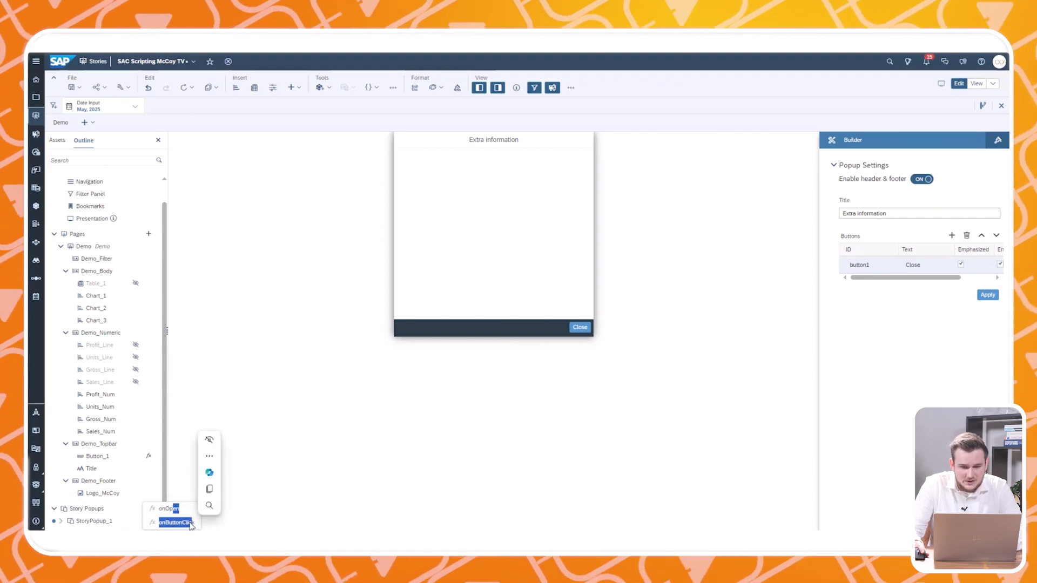
- Open StoryPopup_1's onButtonClick script and write the StoryPopup script body
{"action": "left_click", "coordinate": [173, 520]}
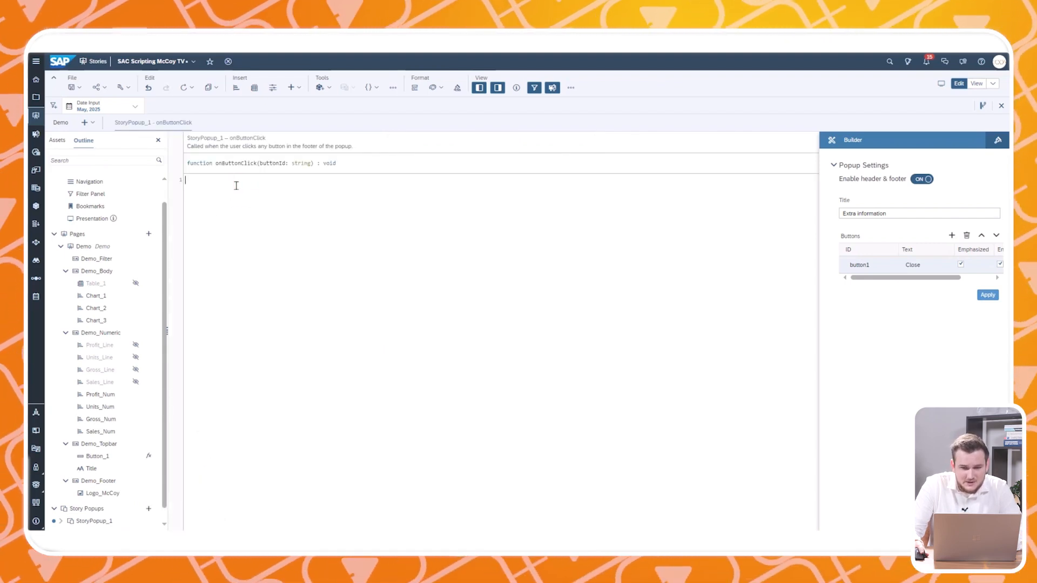
{"action": "type", "text": "StoryPopup"}
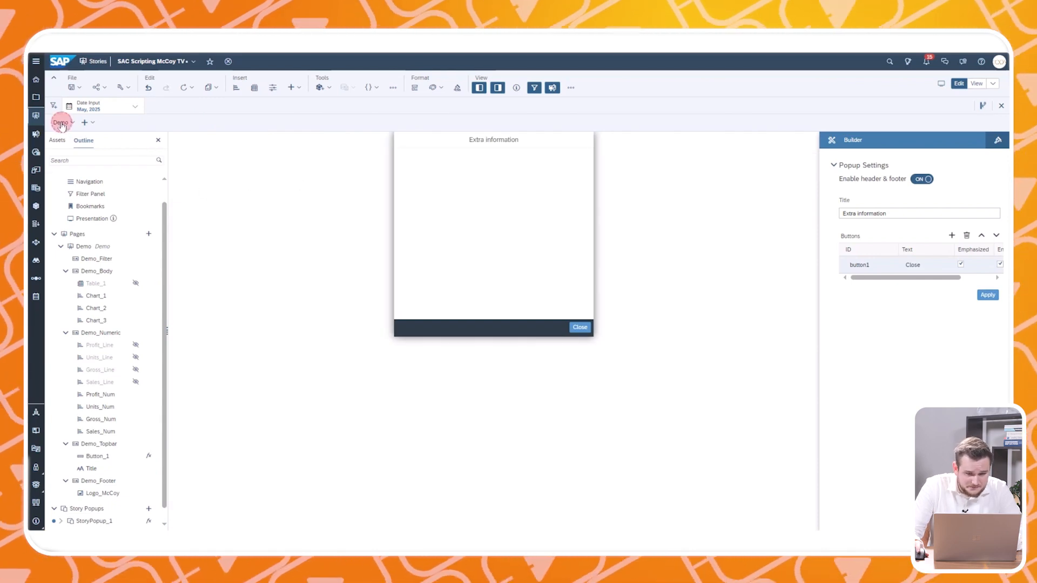
- Insert a new Popup button on the Demo page beside Filter
{"action": "left_click", "coordinate": [579, 326]}
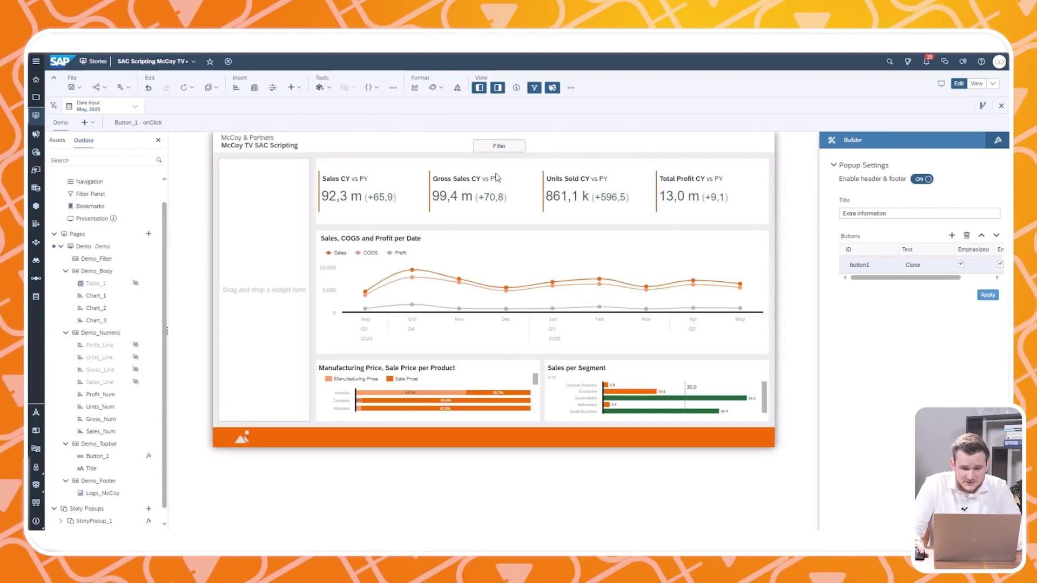
{"action": "left_click", "coordinate": [290, 86]}
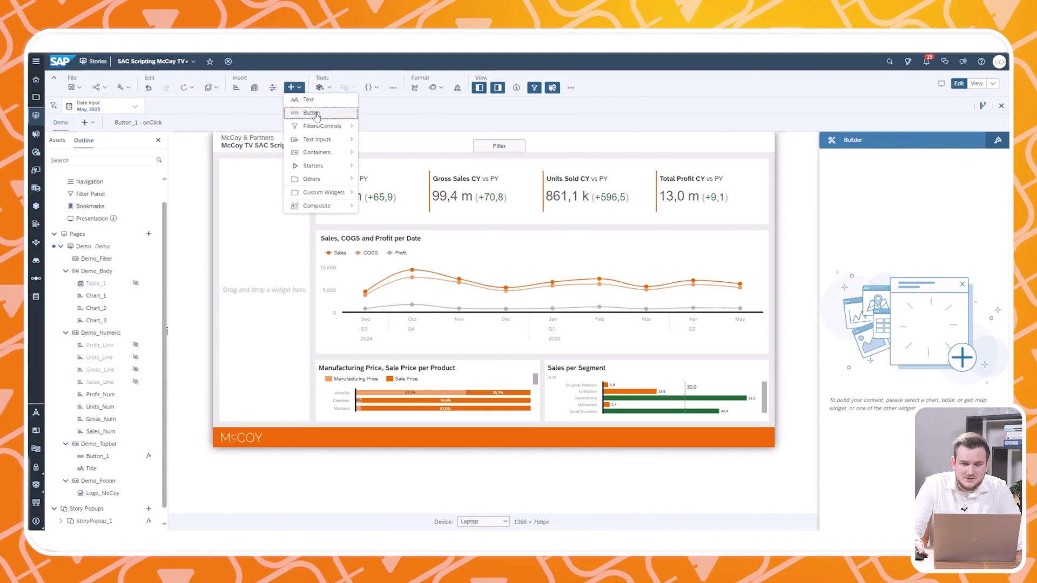
{"action": "left_click", "coordinate": [312, 112]}
{"action": "type", "text": "Pop"}
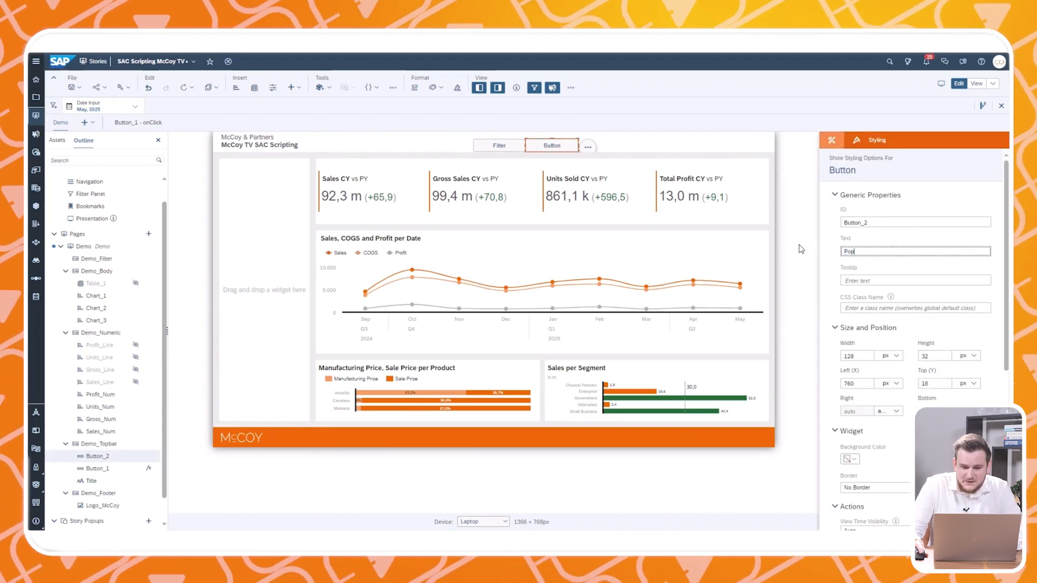
{"action": "left_click", "coordinate": [587, 145]}
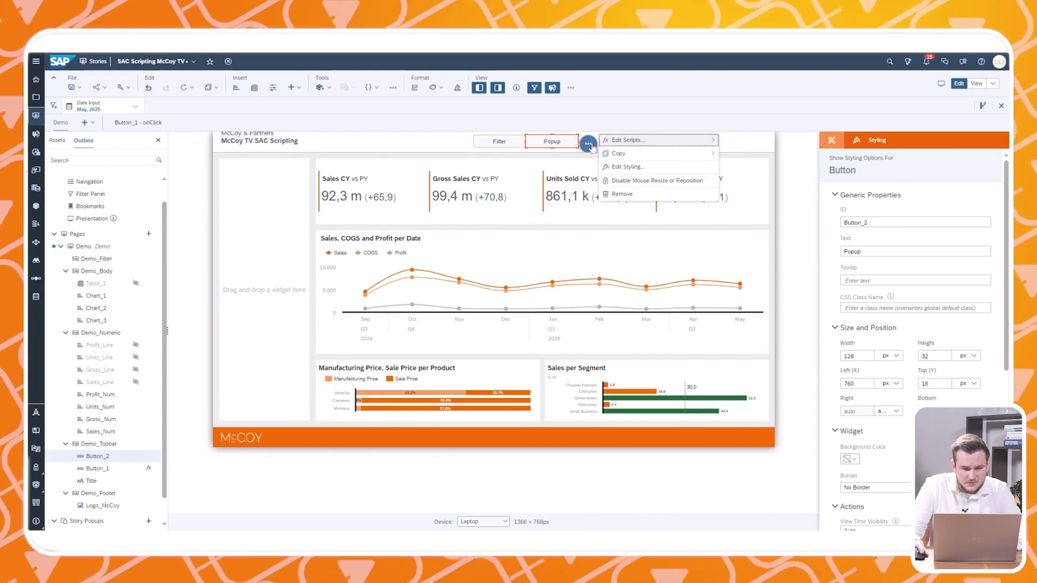
- Give the Popup button an onClick script referencing StoryPopup_1, then save the story
{"action": "left_click", "coordinate": [624, 140]}
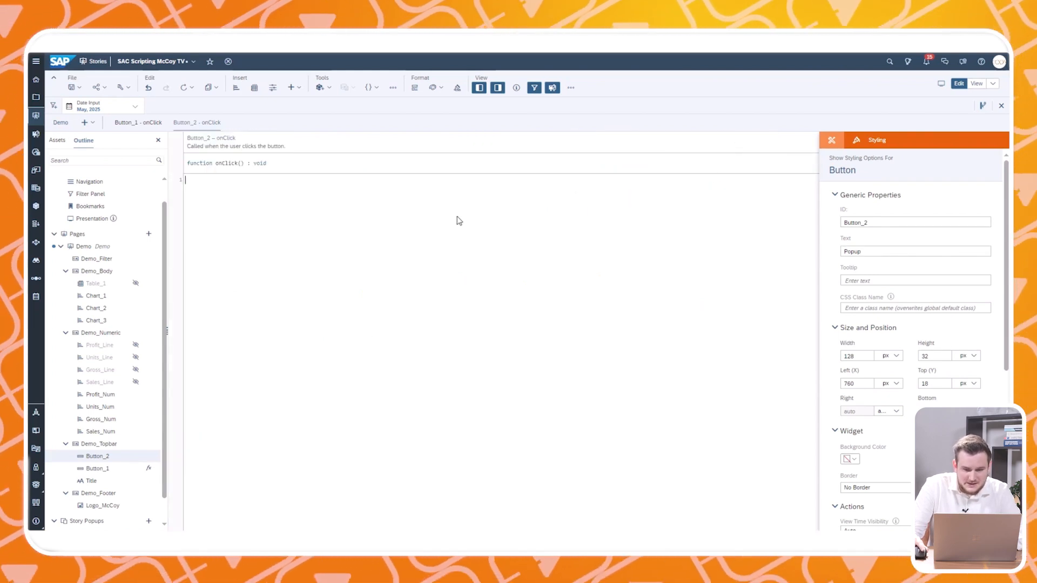
{"action": "type", "text": "StoryPopup_1.close();"}
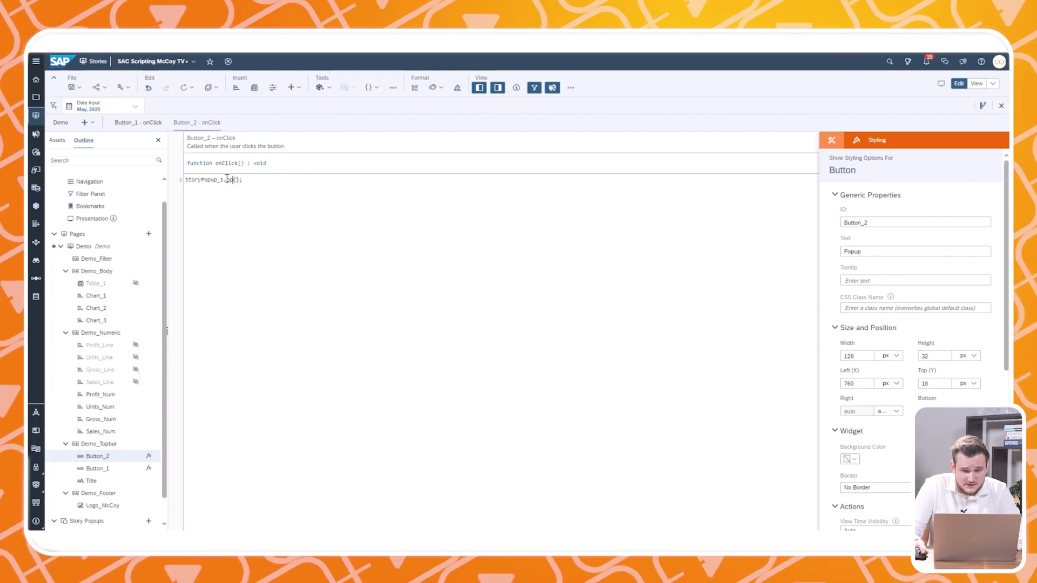
{"action": "left_click", "coordinate": [73, 86]}
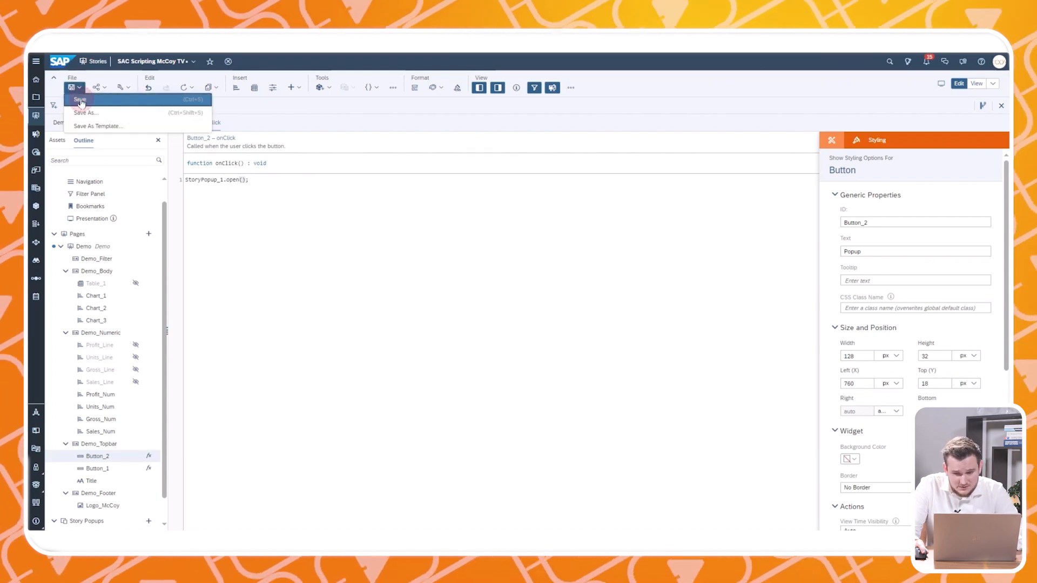
{"action": "left_click", "coordinate": [79, 99]}
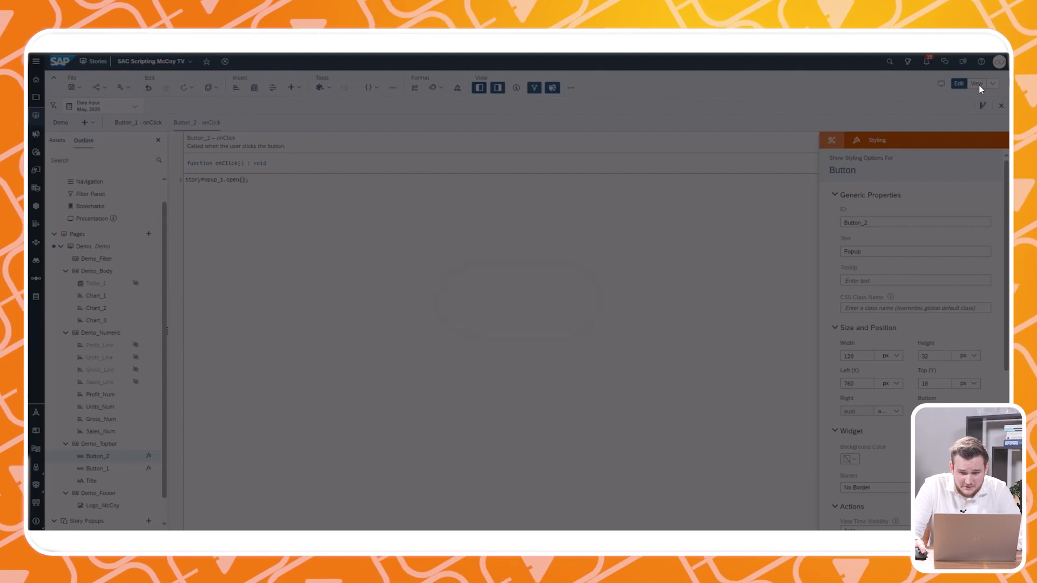
- Run the story, hide the filter panel, open the Extra information popup and close it
{"action": "left_click", "coordinate": [978, 83]}
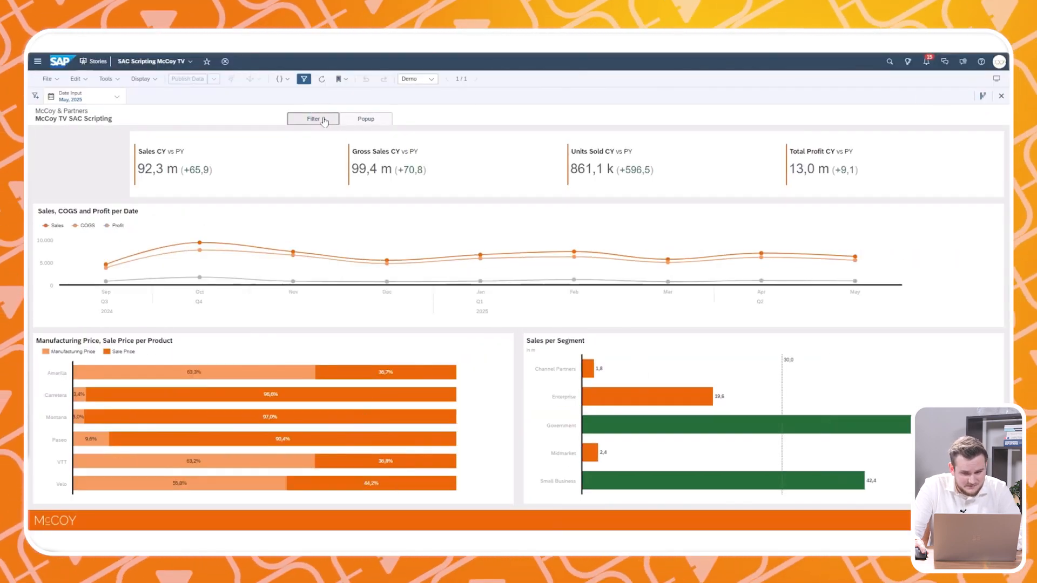
{"action": "left_click", "coordinate": [366, 119]}
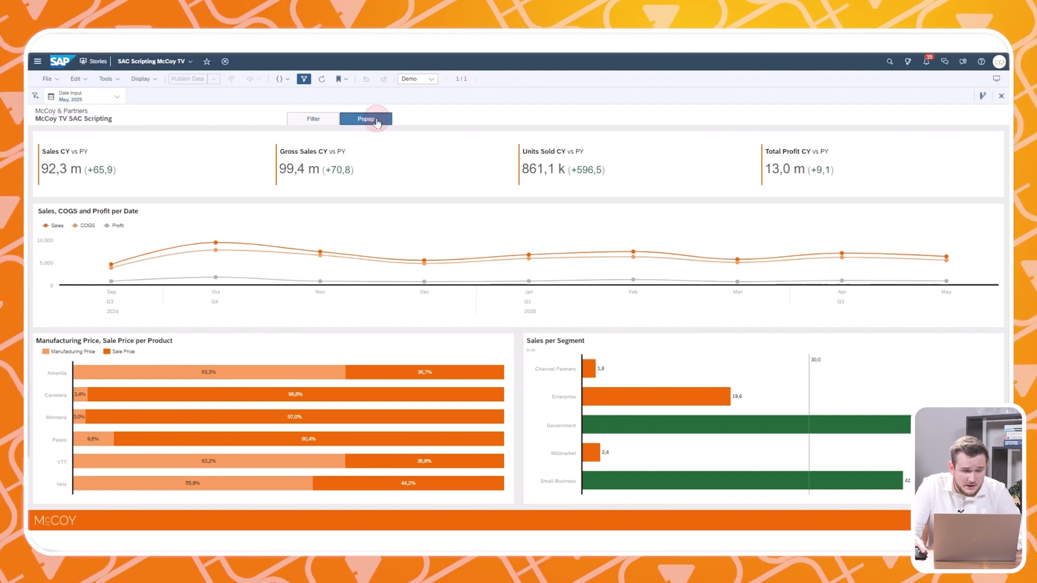
{"action": "left_click", "coordinate": [366, 118]}
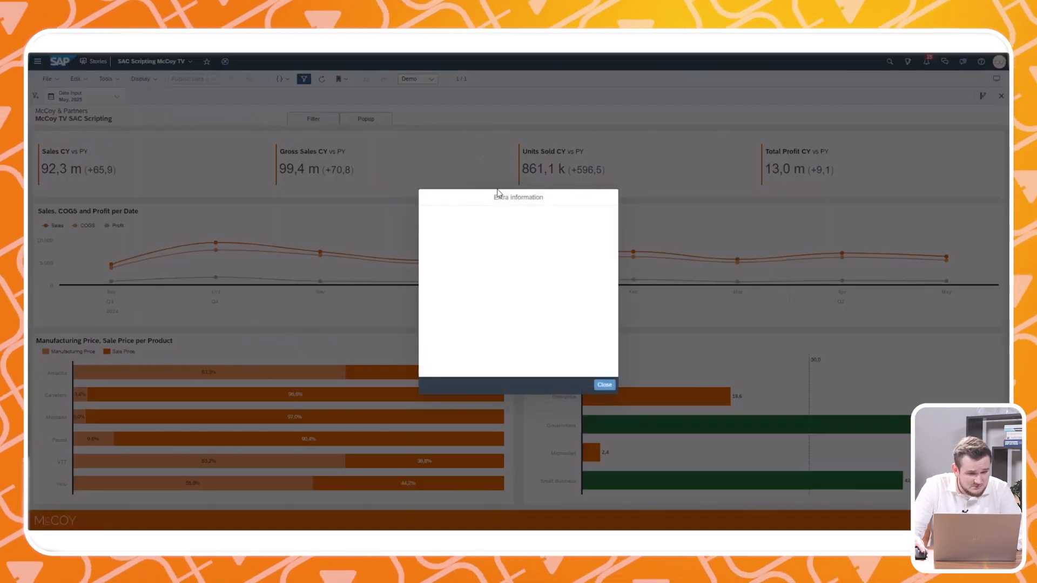
{"action": "left_click", "coordinate": [603, 385]}
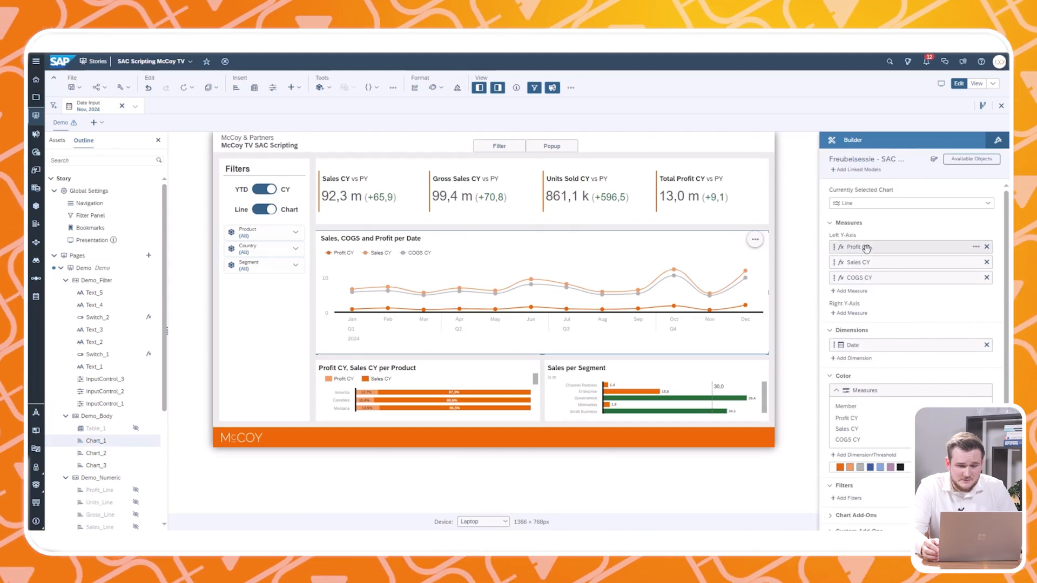
- Review Chart_1's measures, select the YTD/CY switch and show its More Actions
{"action": "left_click", "coordinate": [979, 246]}
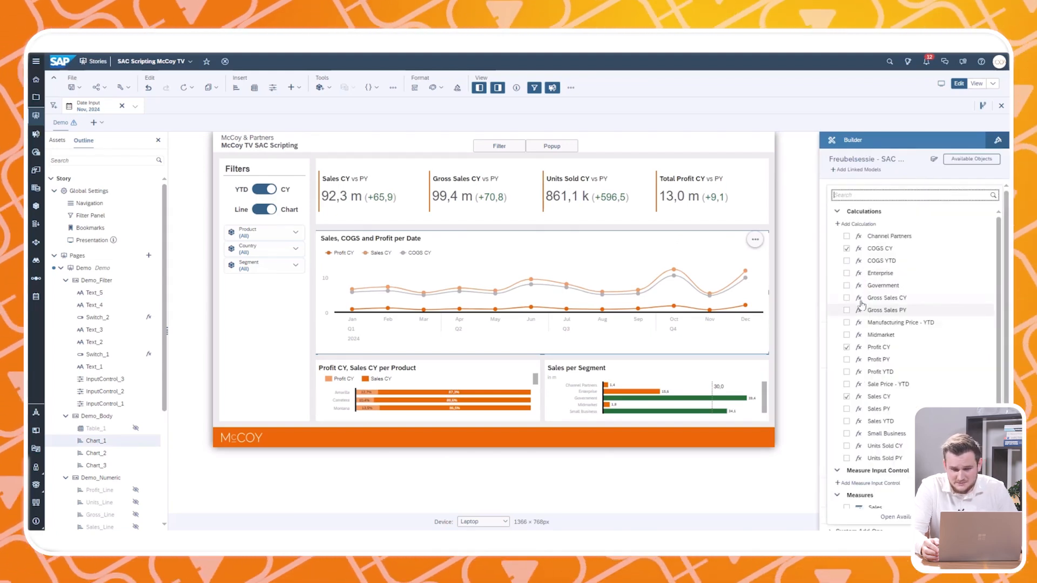
{"action": "mouse_move", "coordinate": [876, 380]}
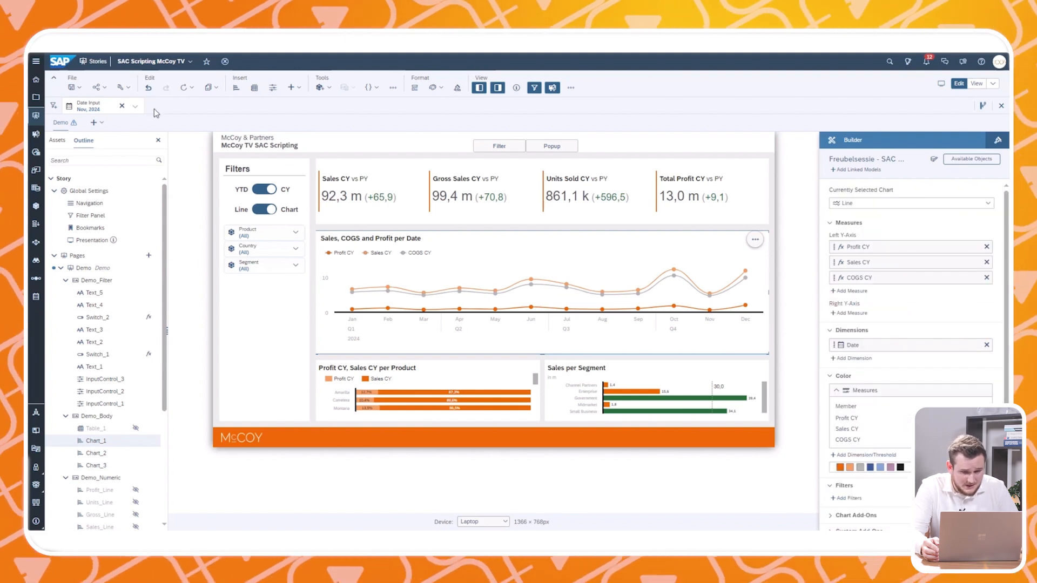
{"action": "mouse_move", "coordinate": [88, 105]}
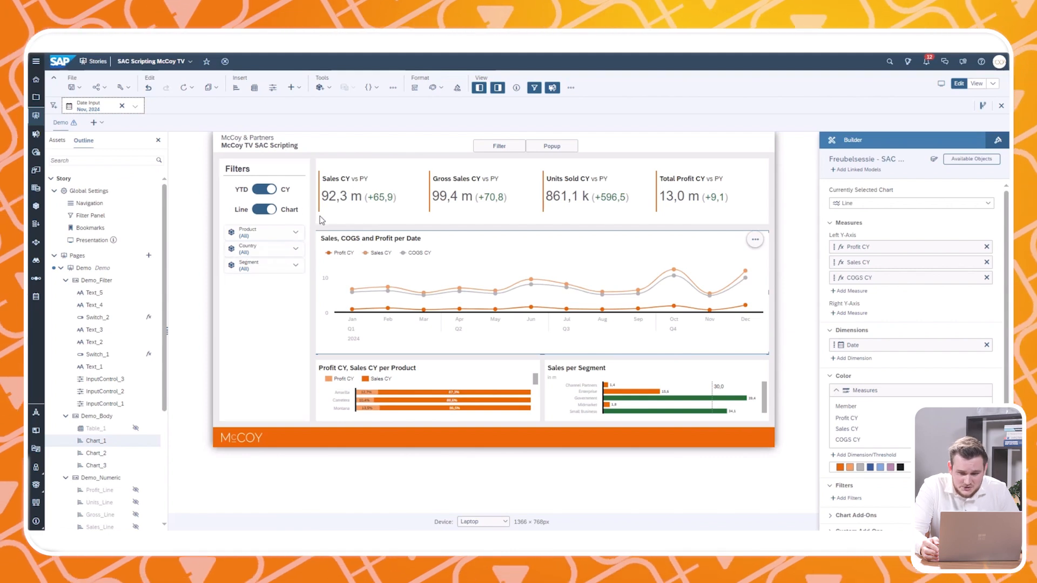
{"action": "left_click", "coordinate": [264, 190]}
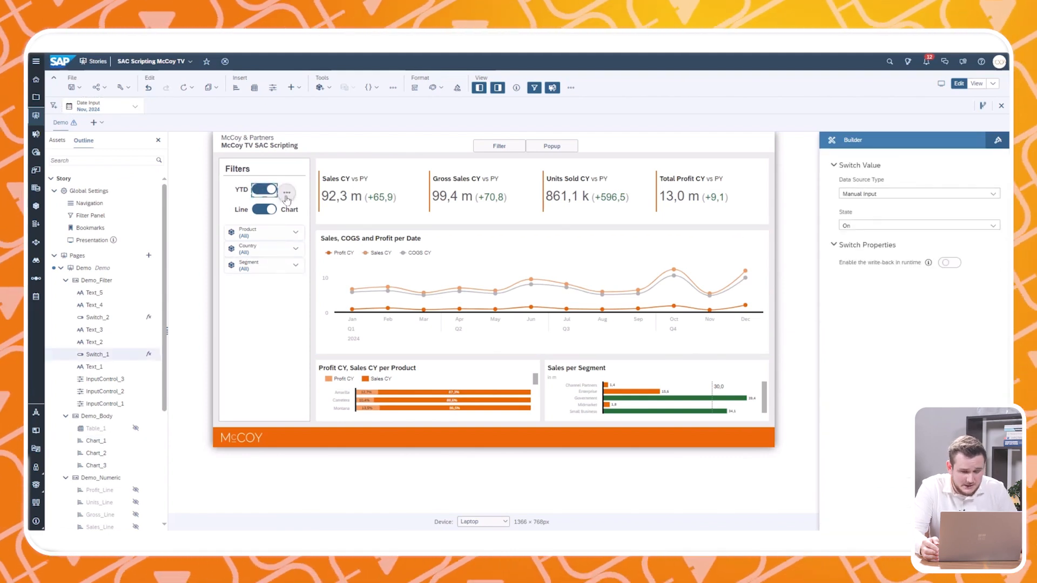
{"action": "left_click", "coordinate": [149, 354]}
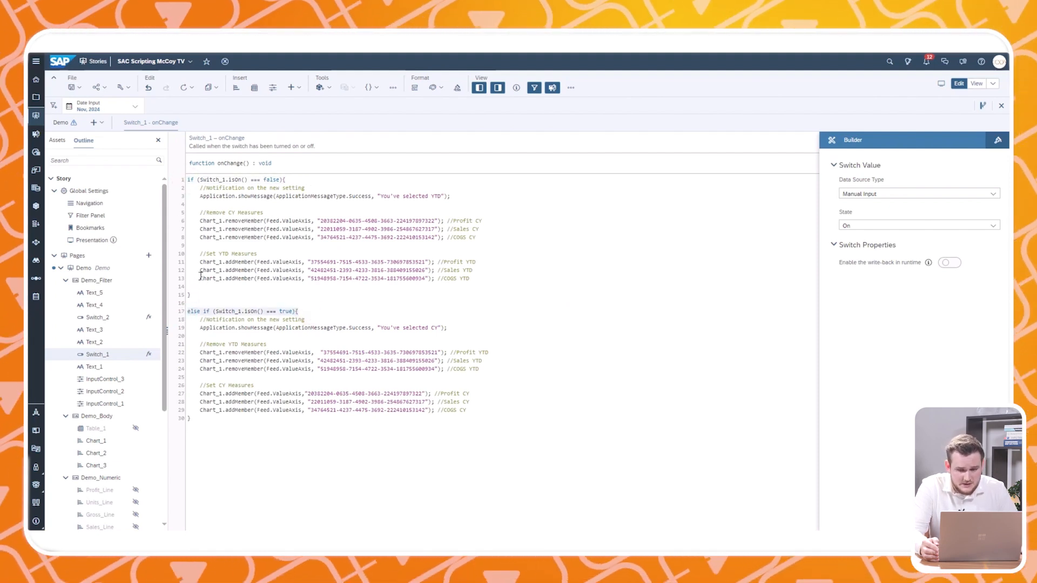
- Review Switch_1's onChange script and run the analytic application
{"action": "left_click", "coordinate": [321, 183]}
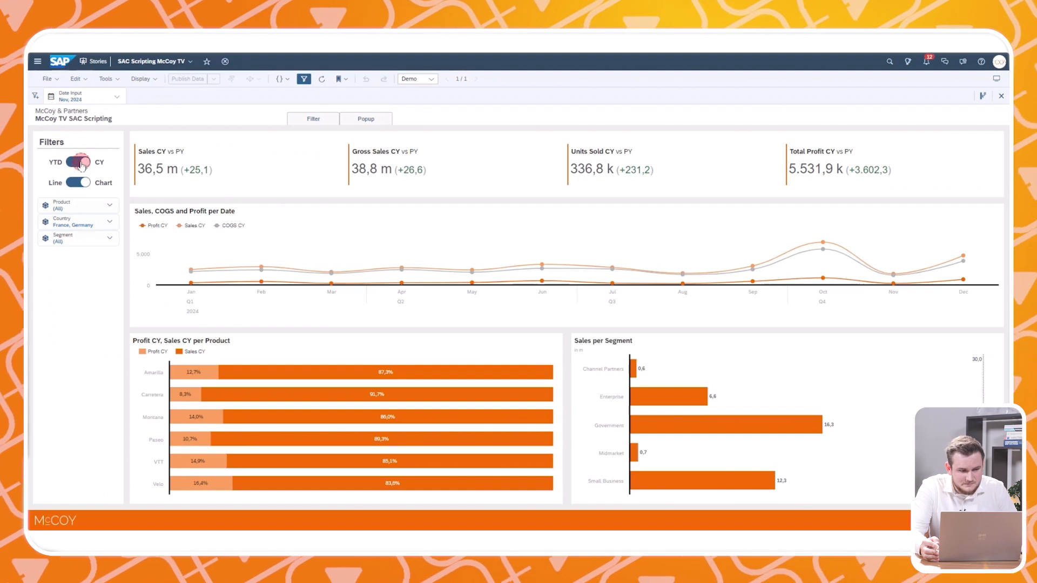
- Flip the YTD/CY switch so Chart_1 shows YTD measures with the 'You've selected YTD' message
{"action": "left_click", "coordinate": [78, 162]}
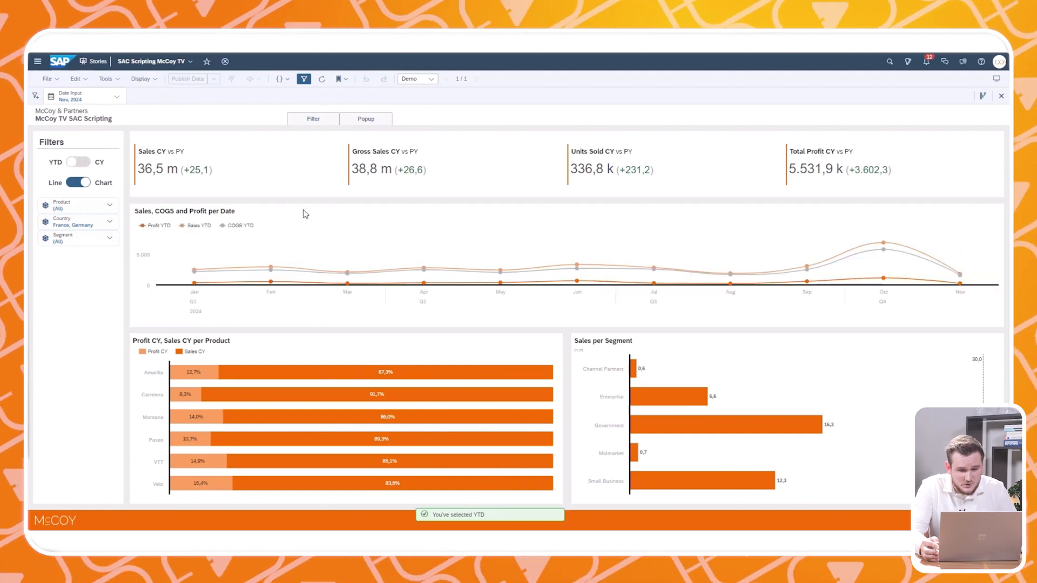
{"action": "left_click", "coordinate": [77, 162]}
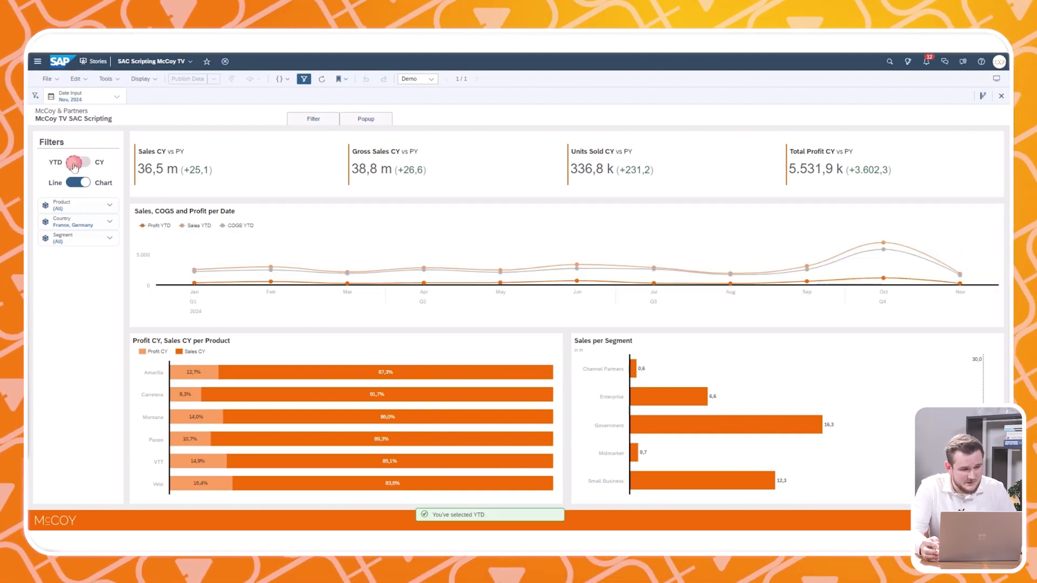
{"action": "left_click", "coordinate": [78, 162]}
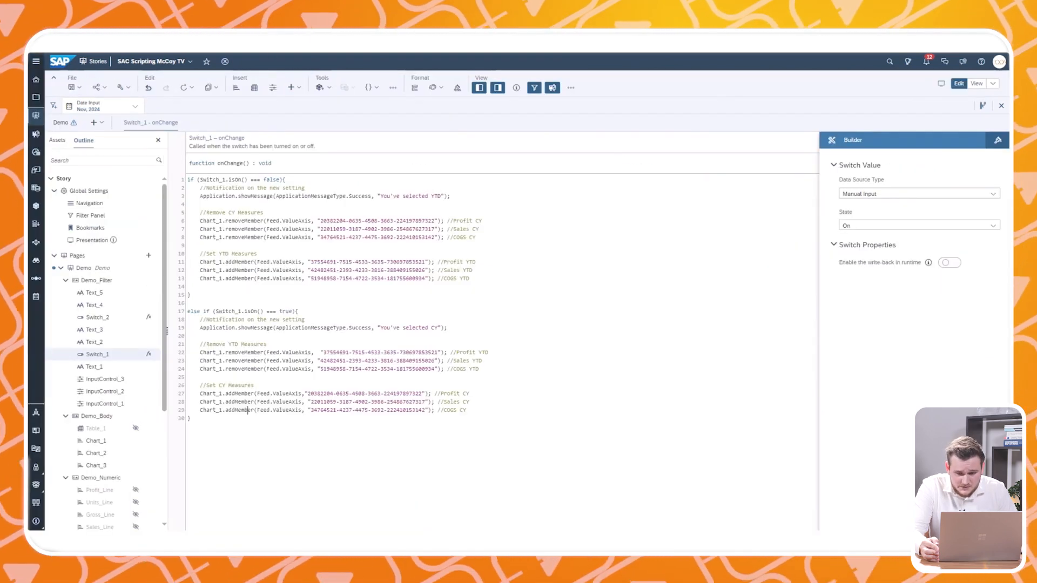
- Select the Units Sold tile, toggle Units_Line visibility on and off, then go to Switch_2's onChange script
{"action": "left_click", "coordinate": [61, 123]}
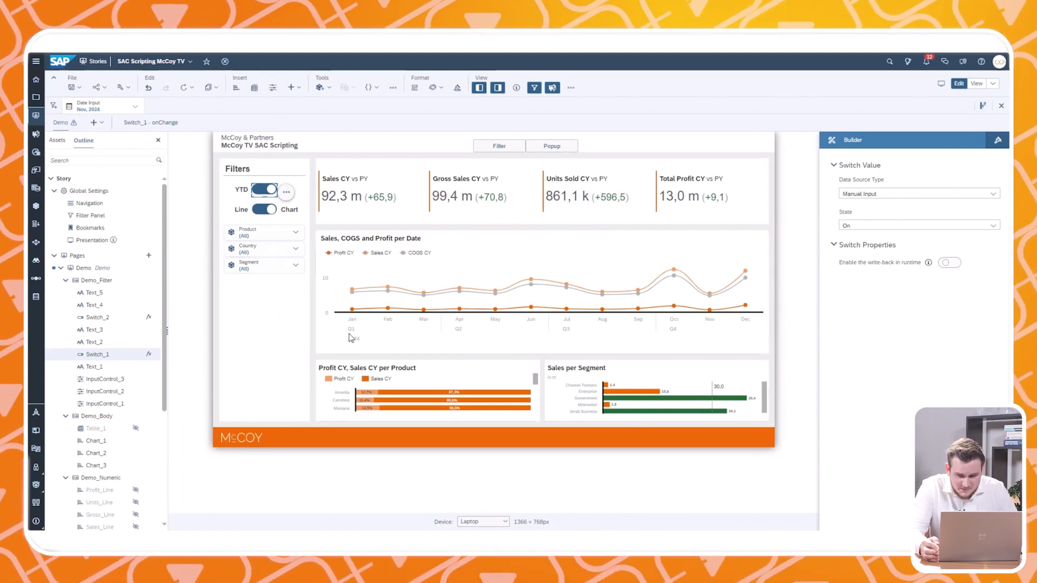
{"action": "left_click", "coordinate": [264, 189]}
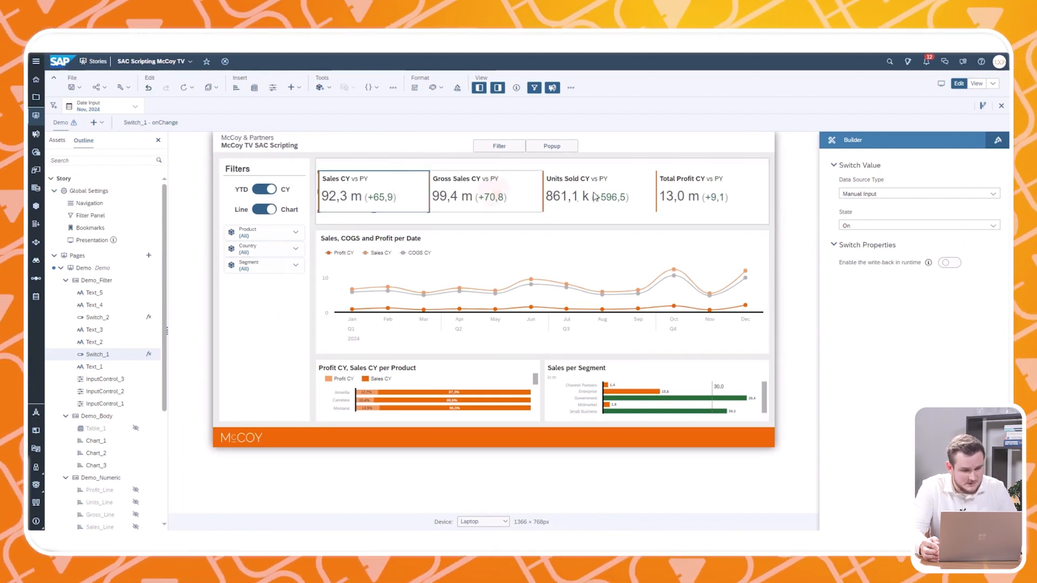
{"action": "left_click", "coordinate": [588, 197]}
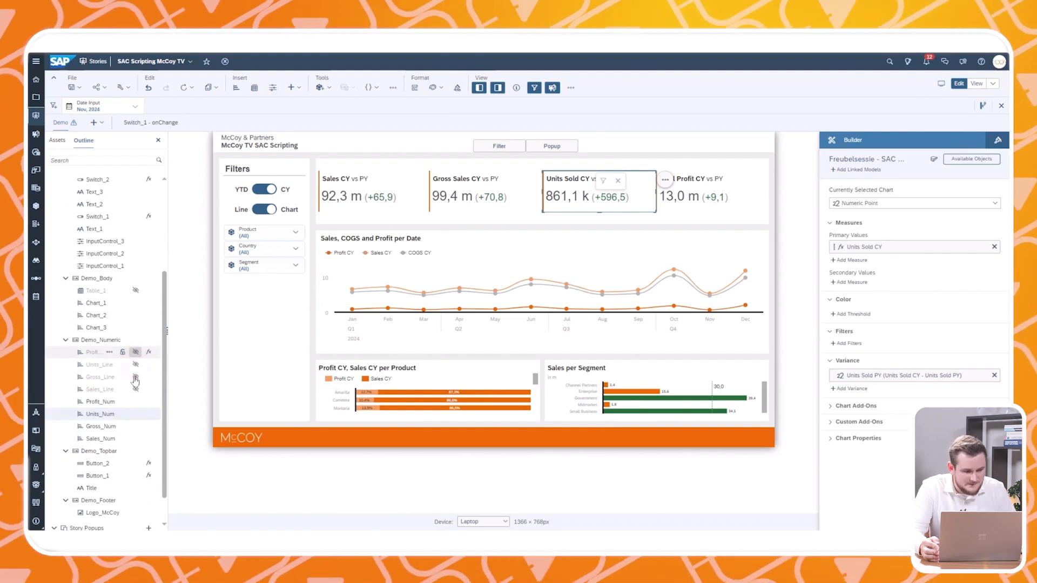
{"action": "left_click", "coordinate": [135, 377]}
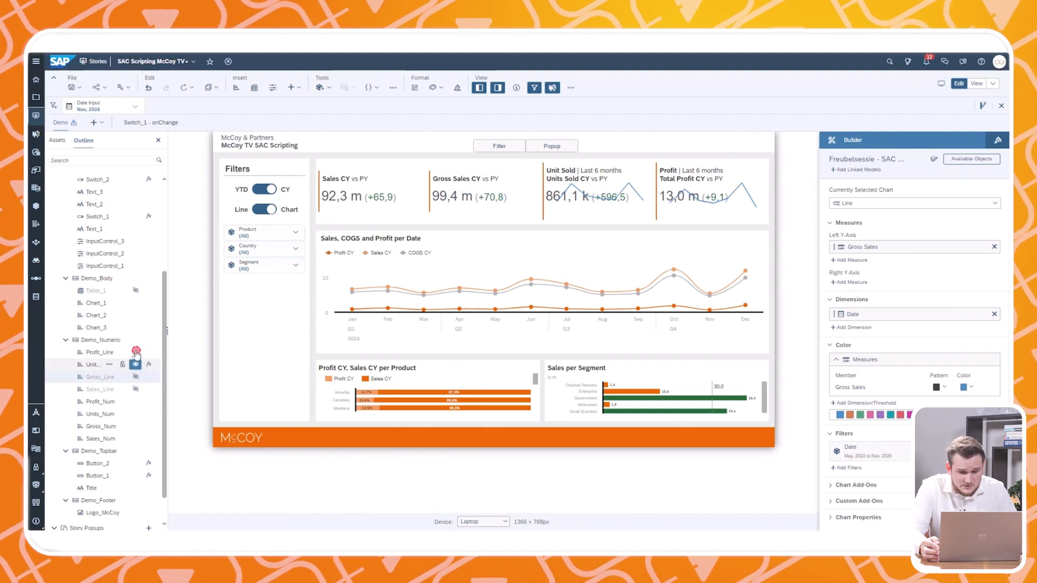
{"action": "left_click", "coordinate": [137, 352]}
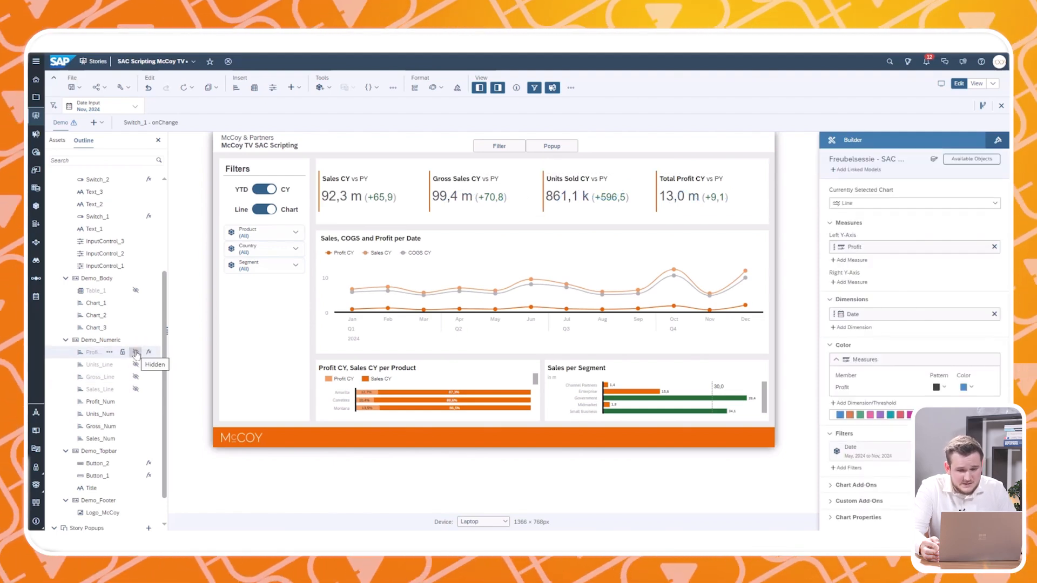
{"action": "mouse_move", "coordinate": [181, 358]}
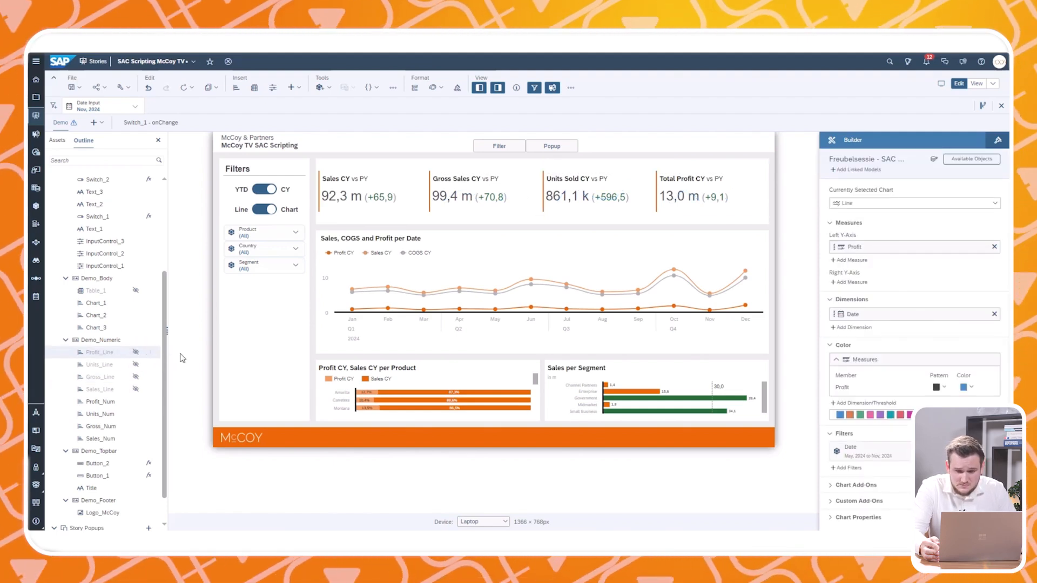
{"action": "left_click", "coordinate": [263, 209]}
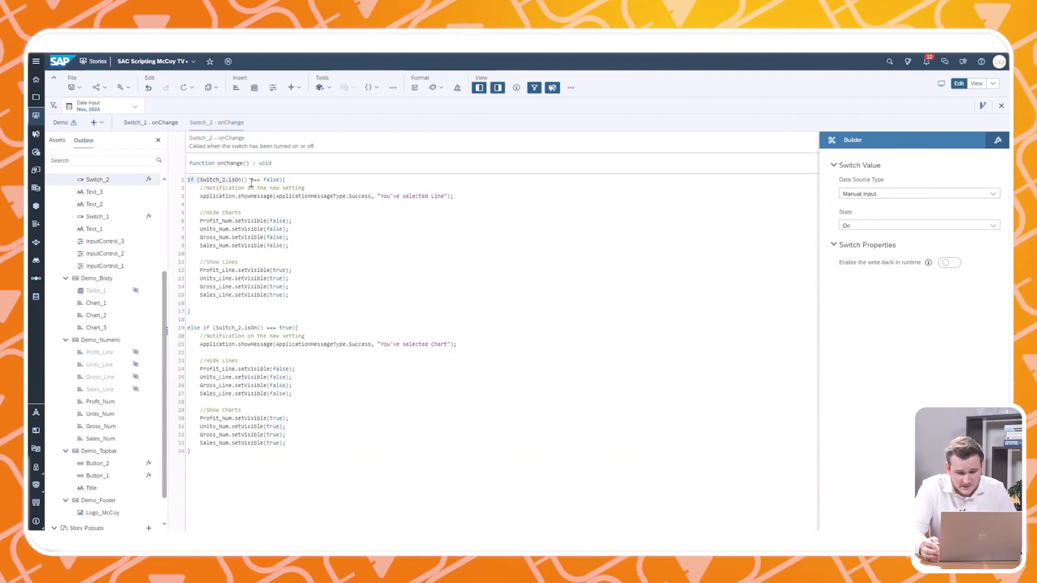
- Highlight the if/else branches of Switch_2's onChange script and run the analytic application
{"action": "left_click", "coordinate": [314, 327]}
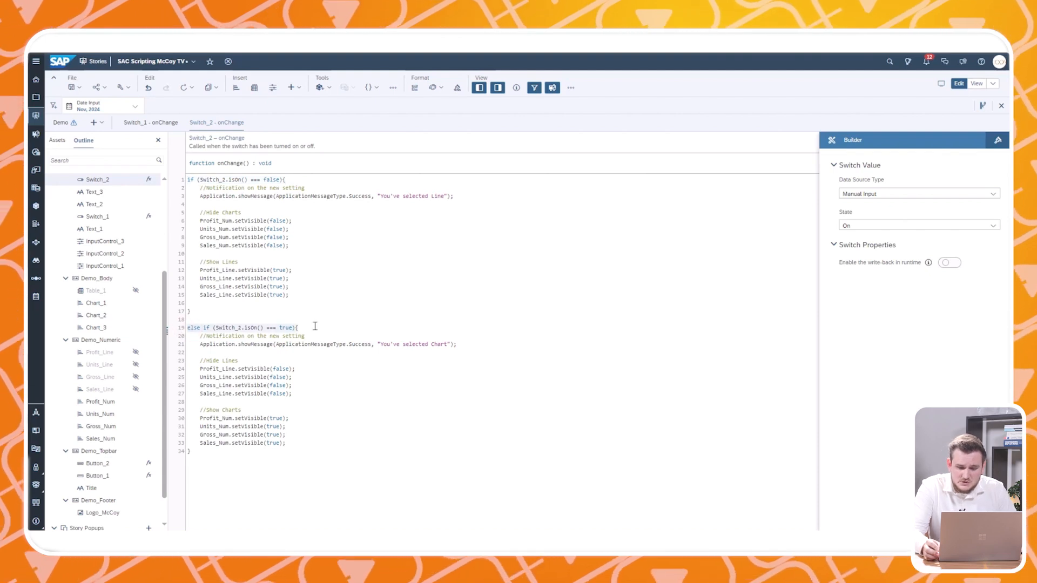
{"action": "left_click", "coordinate": [200, 213]}
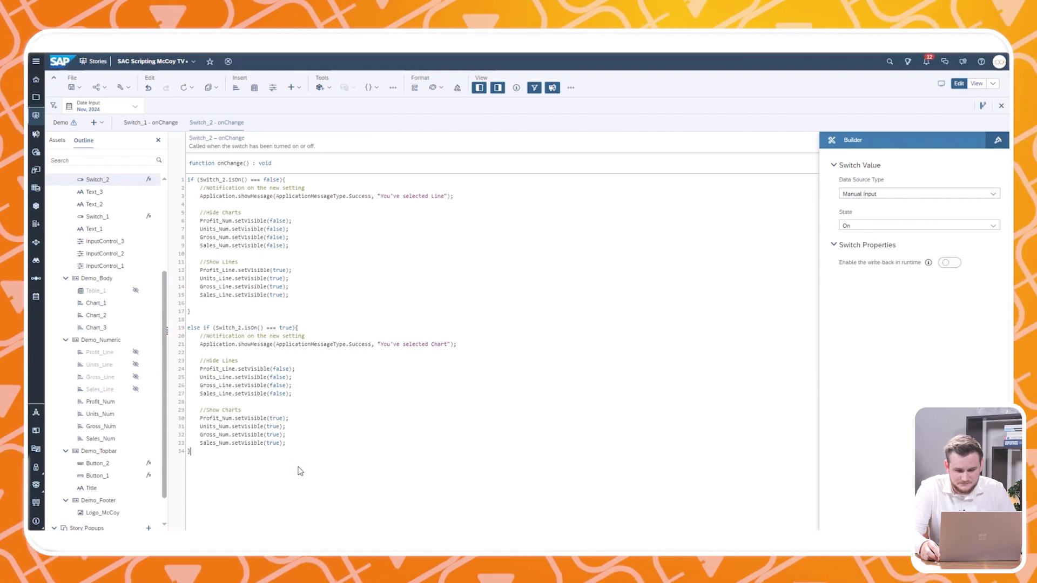
{"action": "mouse_move", "coordinate": [303, 464]}
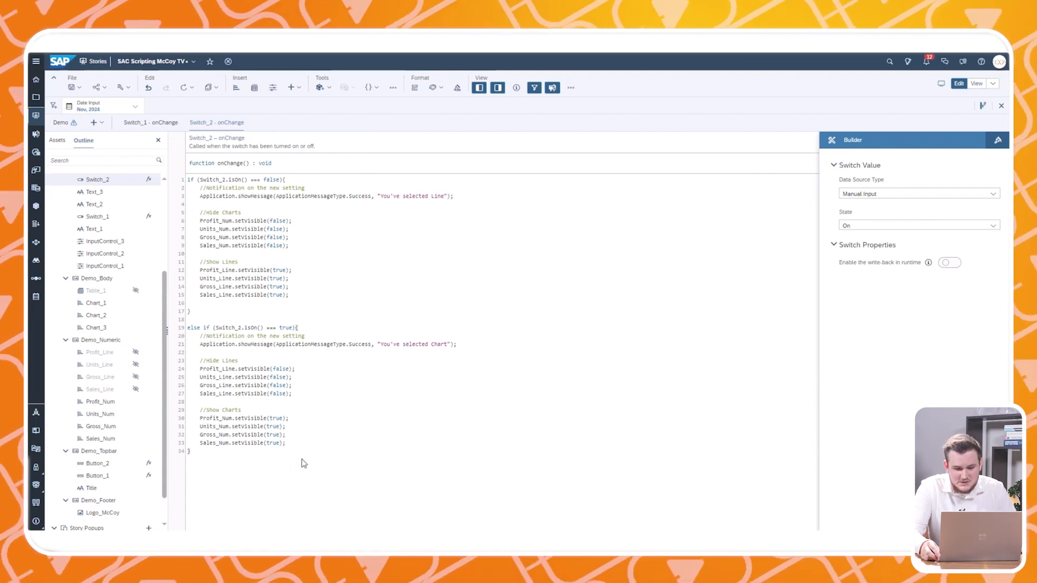
{"action": "left_click", "coordinate": [976, 83]}
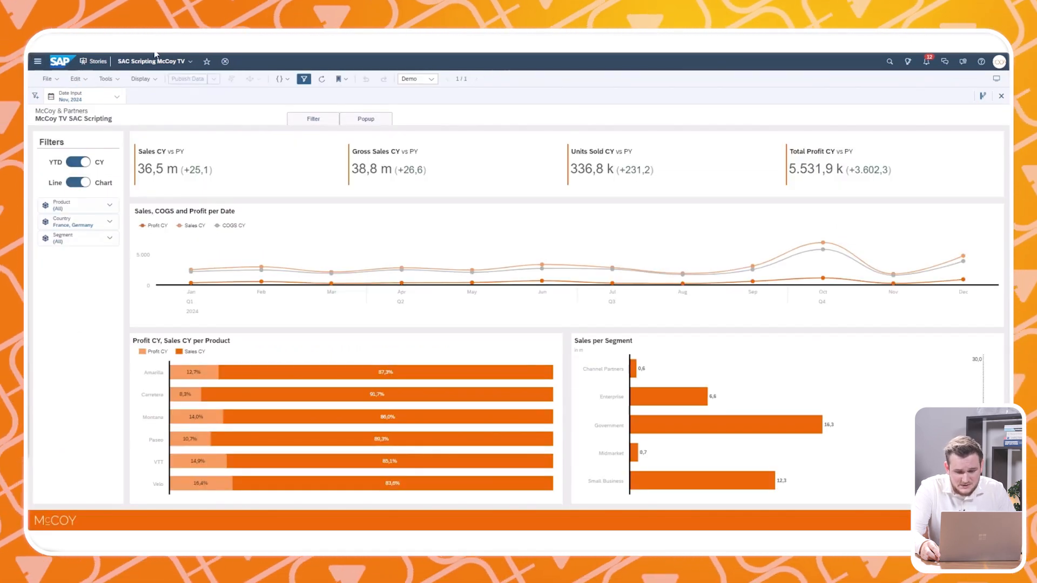
- Toggle the Line/Chart switch repeatedly, alternating KPI tiles between numeric values and last-6-months line charts
{"action": "left_click", "coordinate": [79, 183]}
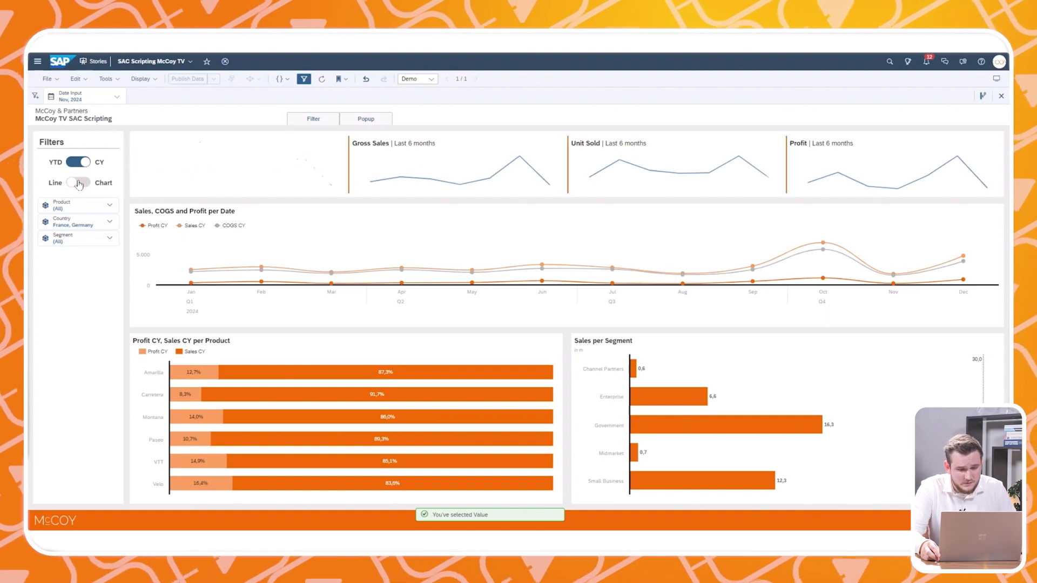
{"action": "left_click", "coordinate": [78, 182]}
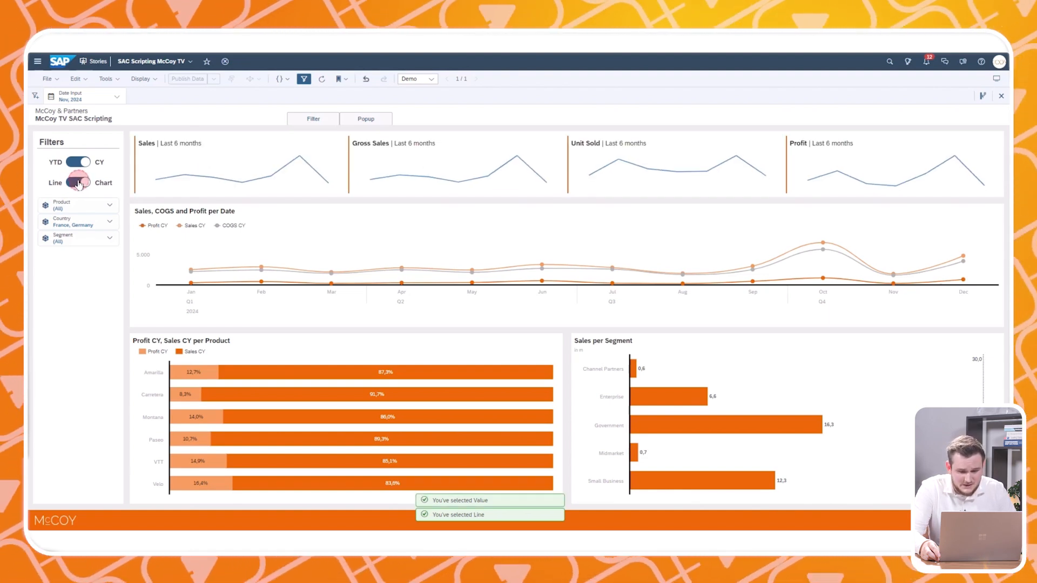
{"action": "left_click", "coordinate": [79, 183]}
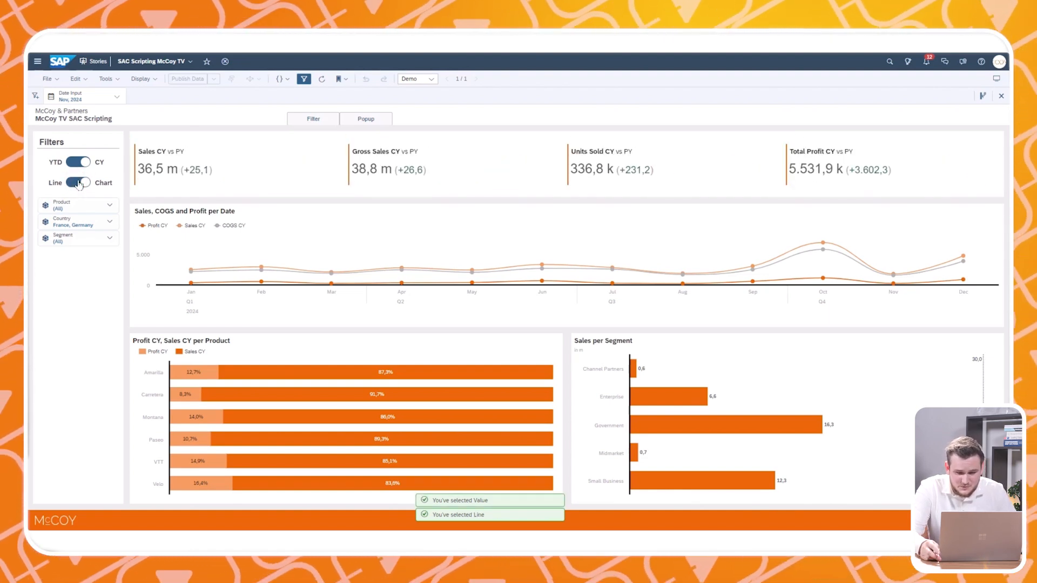
{"action": "left_click", "coordinate": [78, 183]}
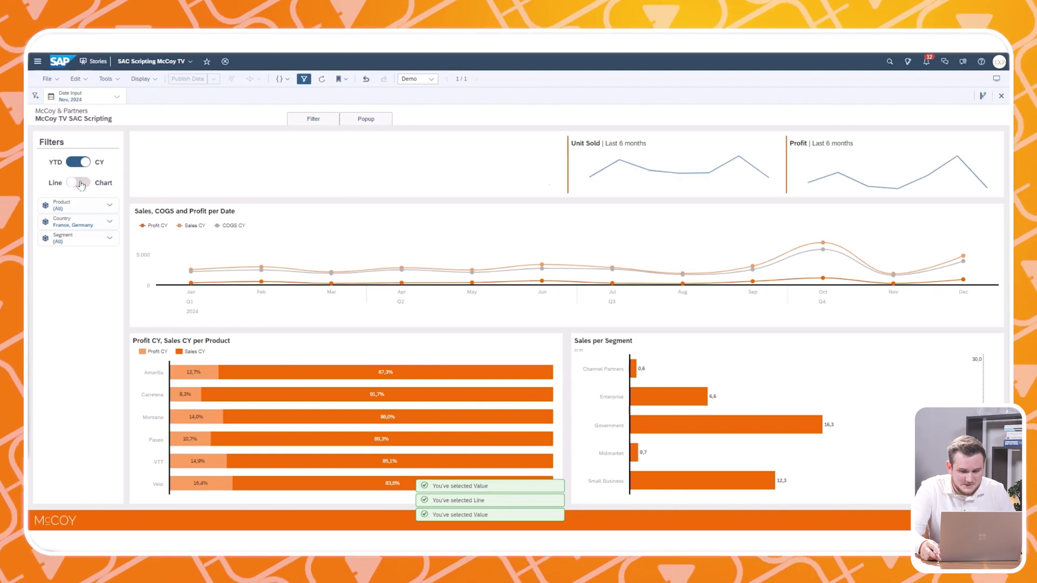